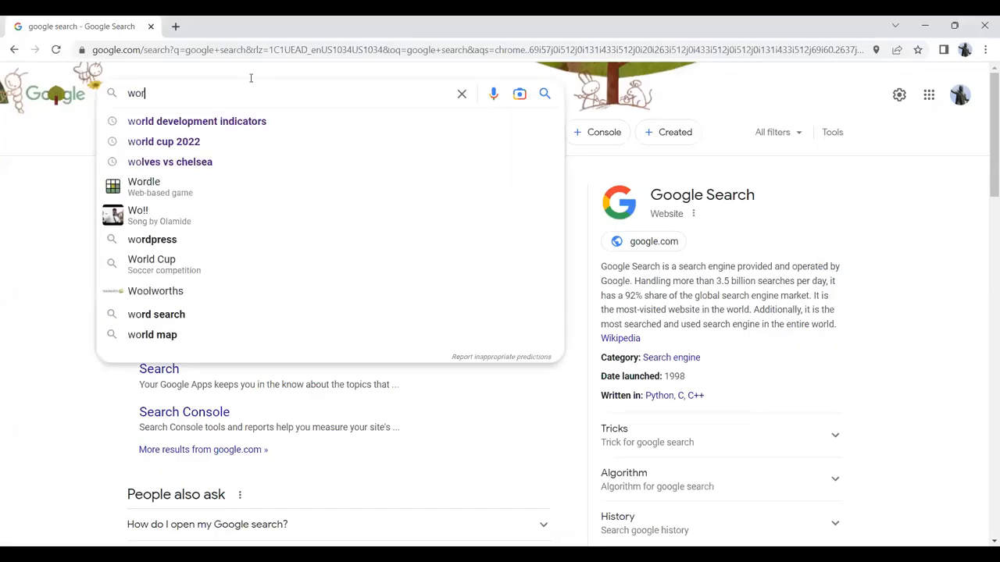
Step: Search Google for 'world development indicators' and go to the World Bank DataBank result
{"action": "left_click", "coordinate": [197, 121]}
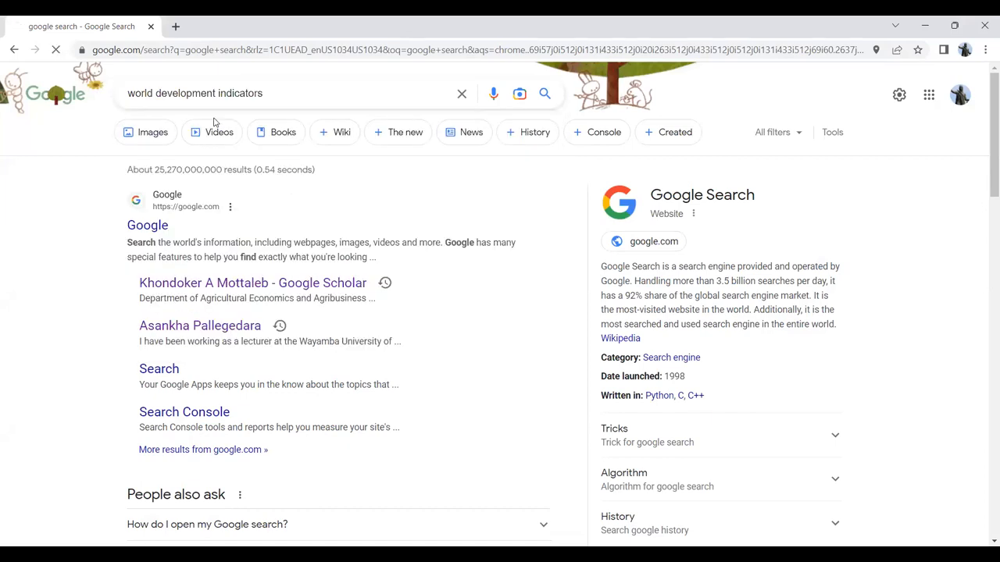
{"action": "key", "text": "Return"}
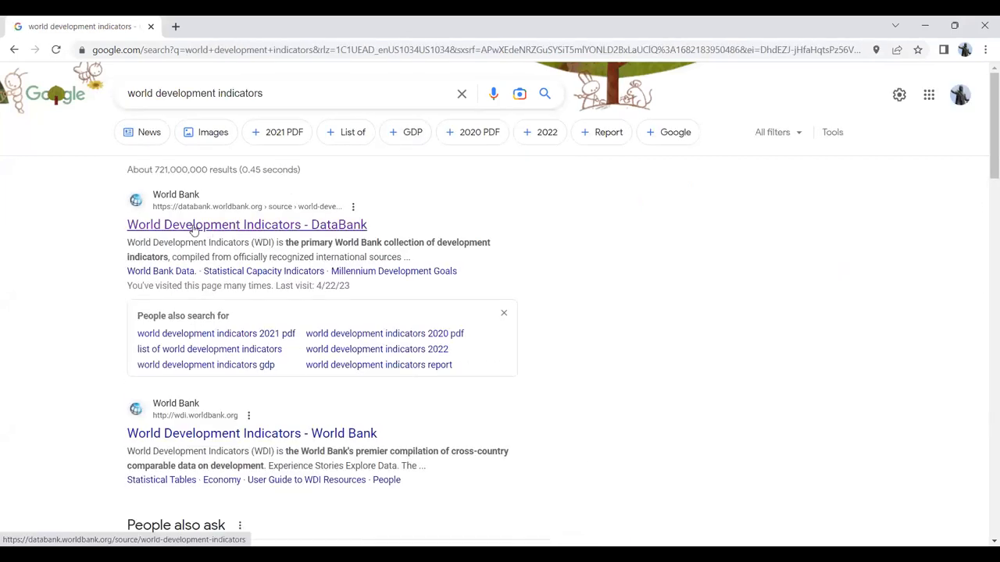
{"action": "left_click", "coordinate": [246, 224]}
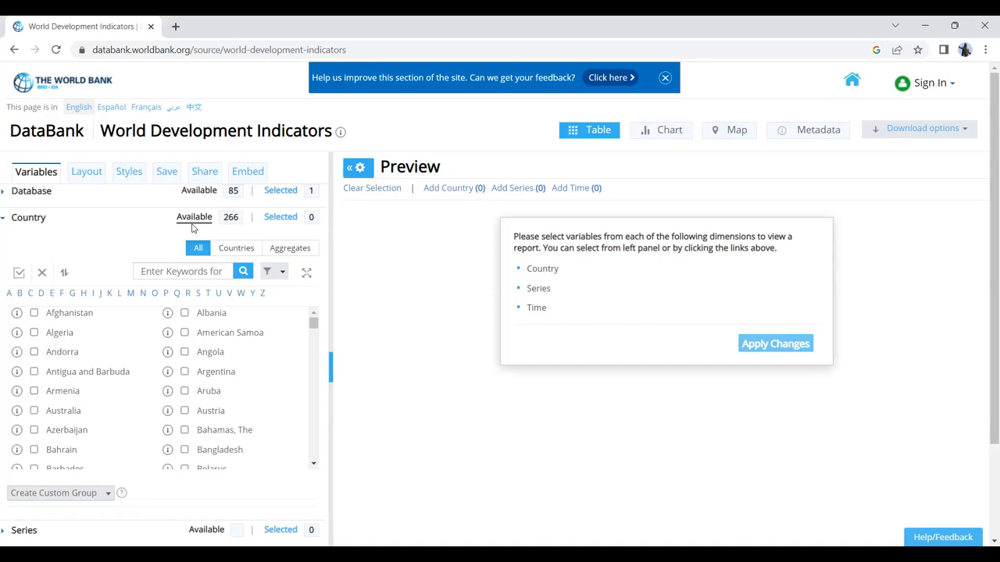
{"action": "mouse_move", "coordinate": [246, 521]}
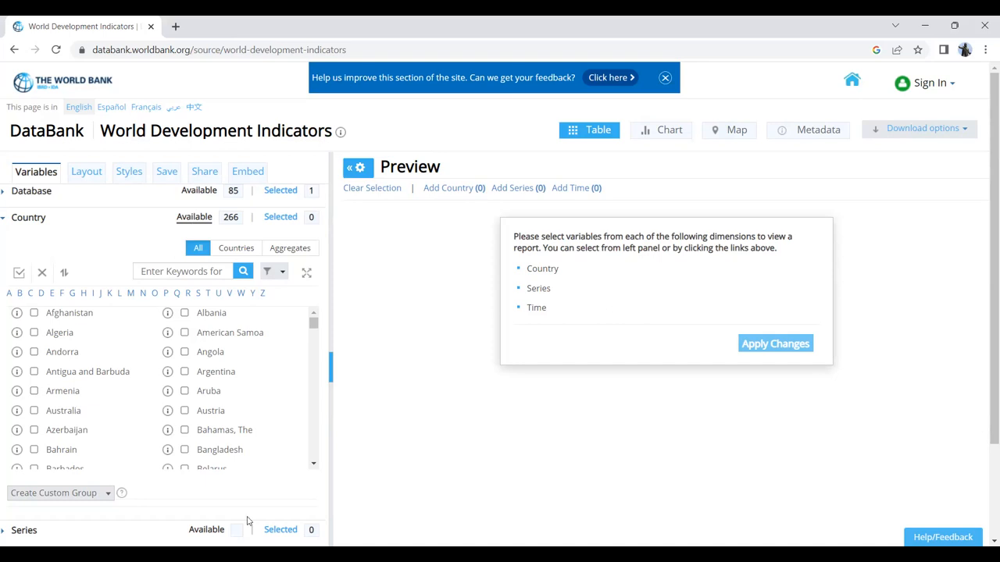
{"action": "mouse_move", "coordinate": [985, 296]}
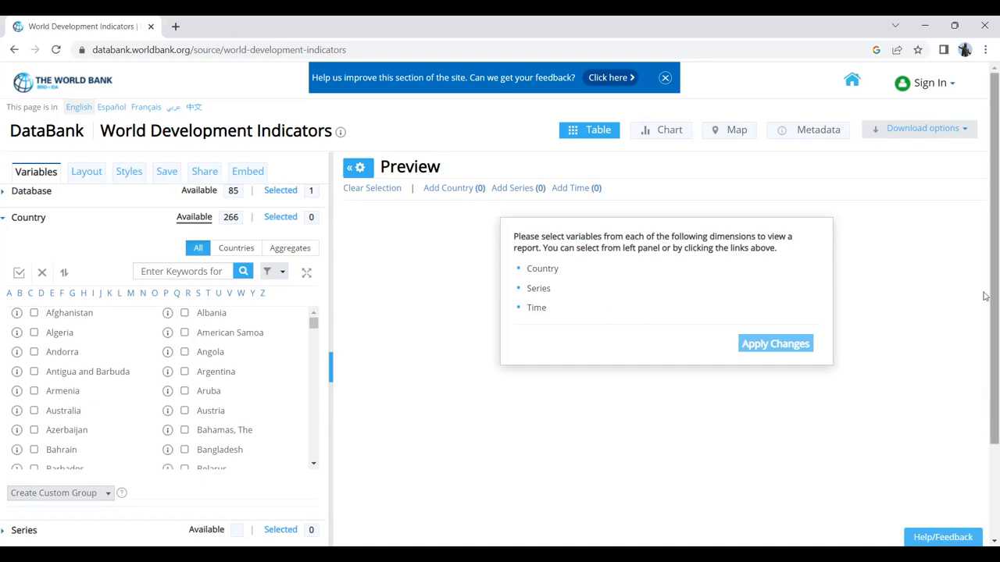
Step: Scroll the report builder down to reveal the Country, Series and Time panels
{"action": "scroll", "scroll_direction": "down", "scroll_amount": 3}
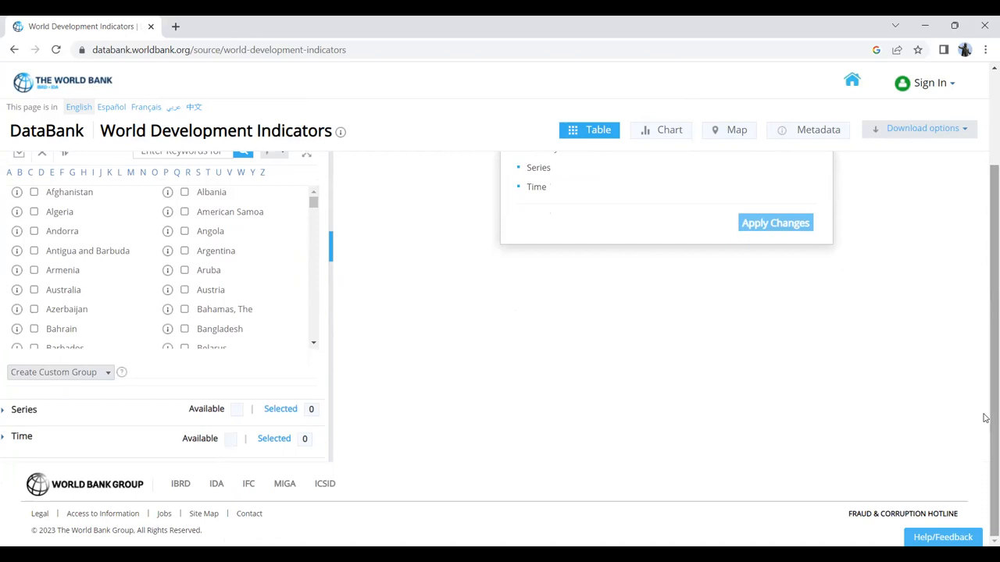
{"action": "mouse_move", "coordinate": [89, 382]}
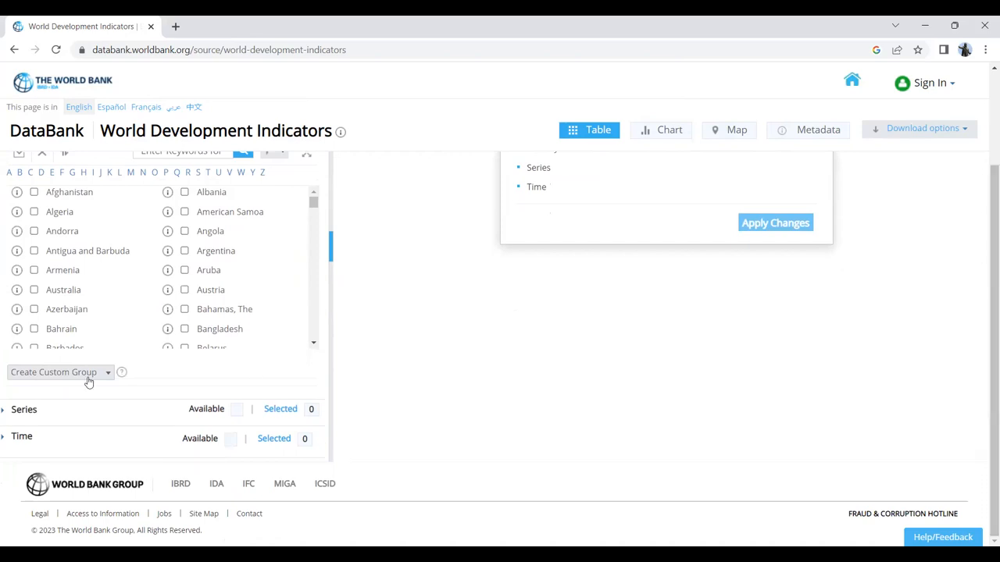
{"action": "mouse_move", "coordinate": [41, 439]}
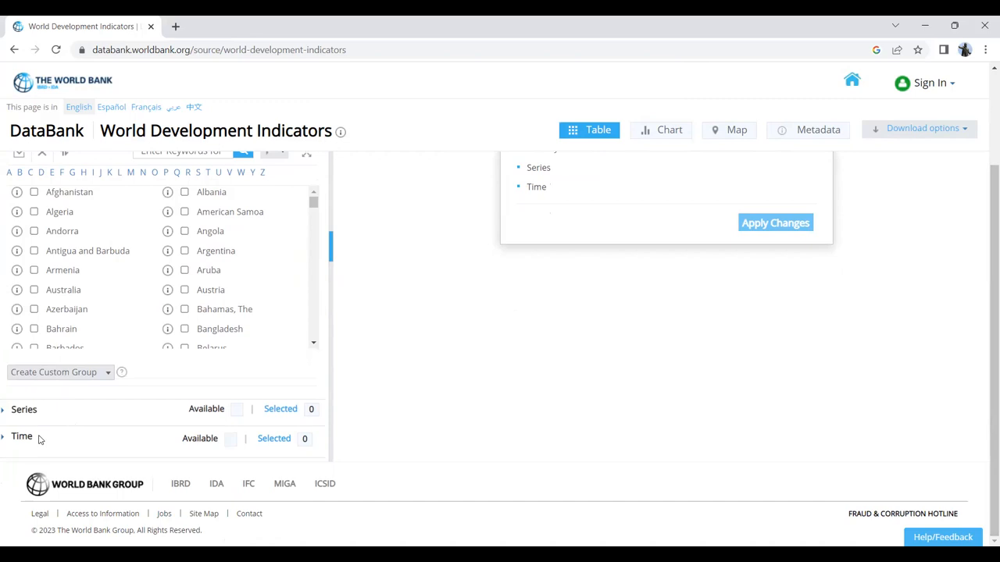
{"action": "mouse_move", "coordinate": [311, 212]}
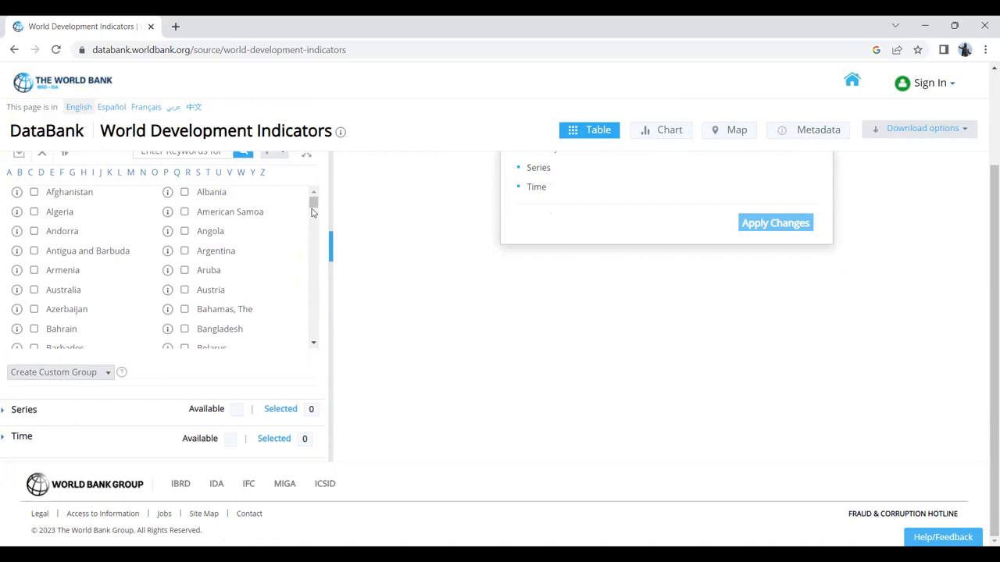
Step: Tick the World aggregate in the country list, adding then removing South Asia and Sub-Saharan Africa
{"action": "scroll", "scroll_direction": "down", "scroll_amount": 3}
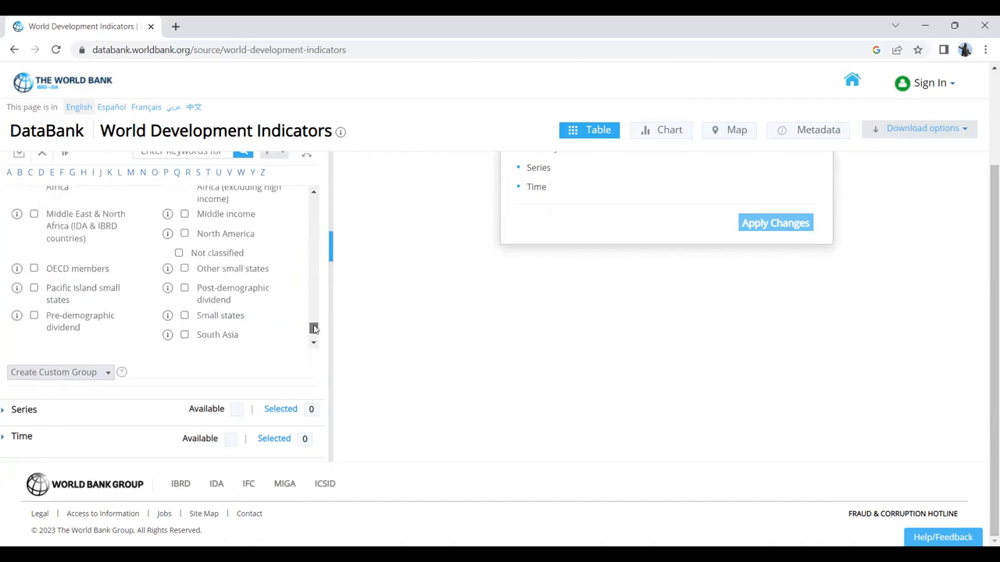
{"action": "scroll", "scroll_direction": "down", "scroll_amount": 3}
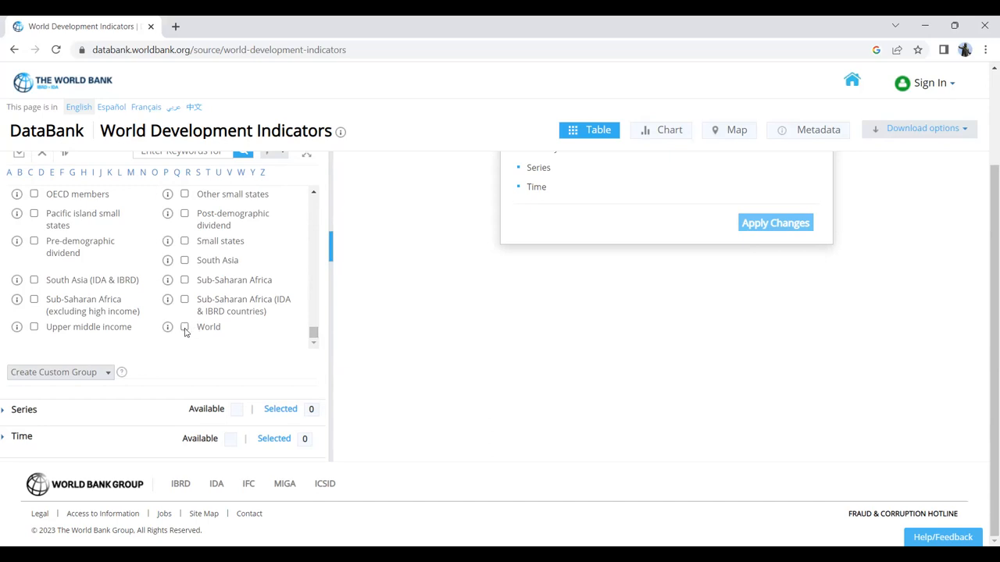
{"action": "left_click", "coordinate": [184, 327]}
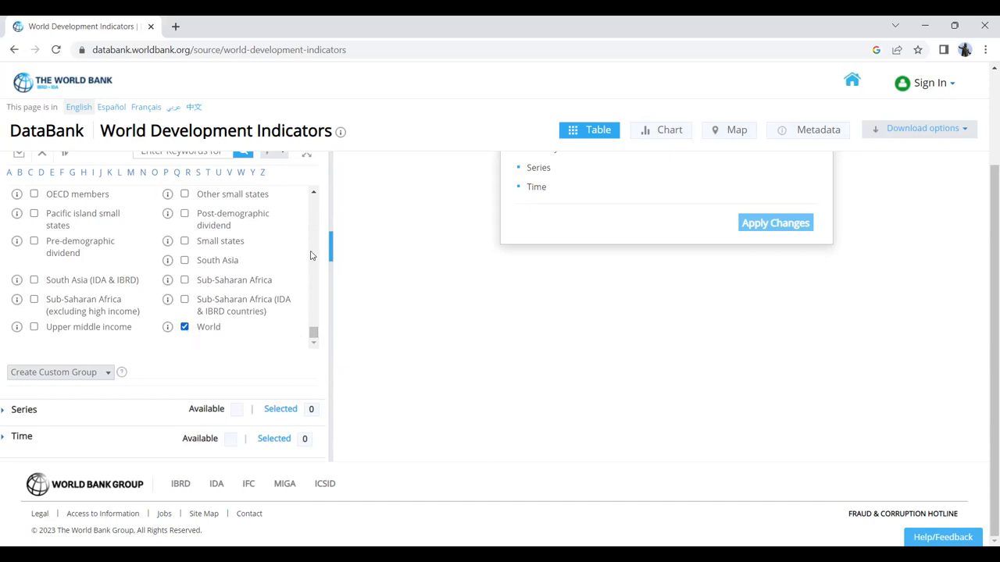
{"action": "left_click", "coordinate": [185, 260]}
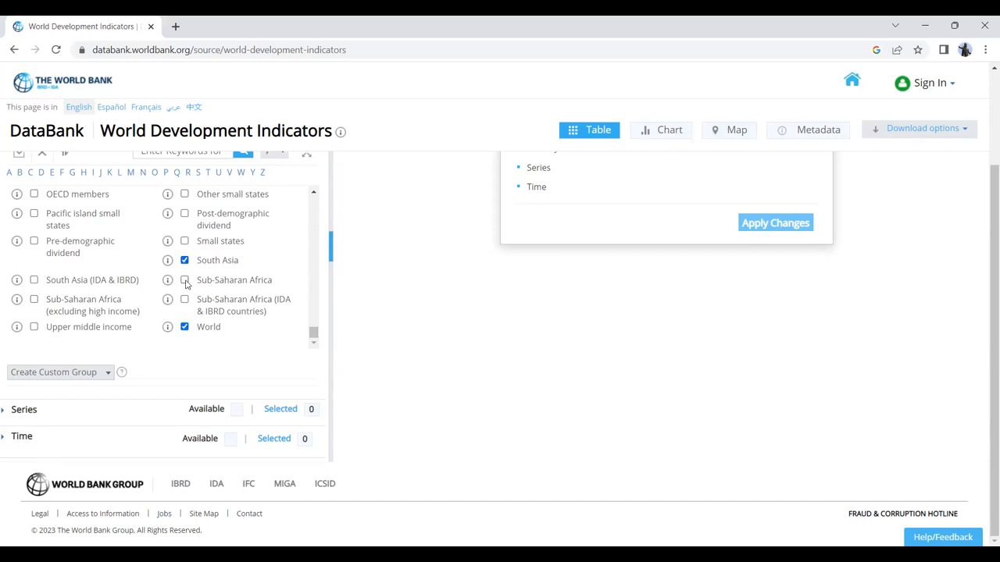
{"action": "left_click", "coordinate": [185, 280]}
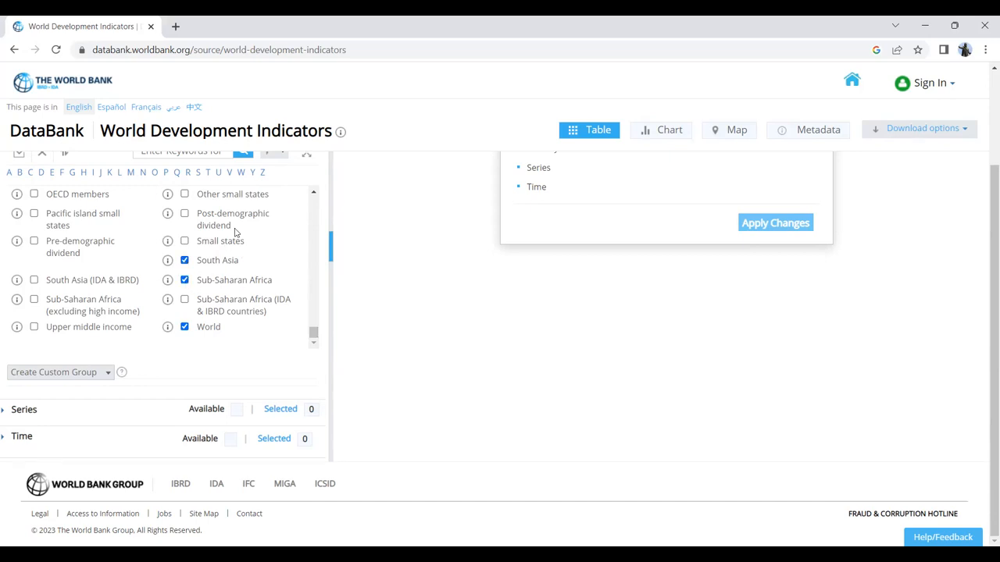
{"action": "left_click", "coordinate": [184, 241]}
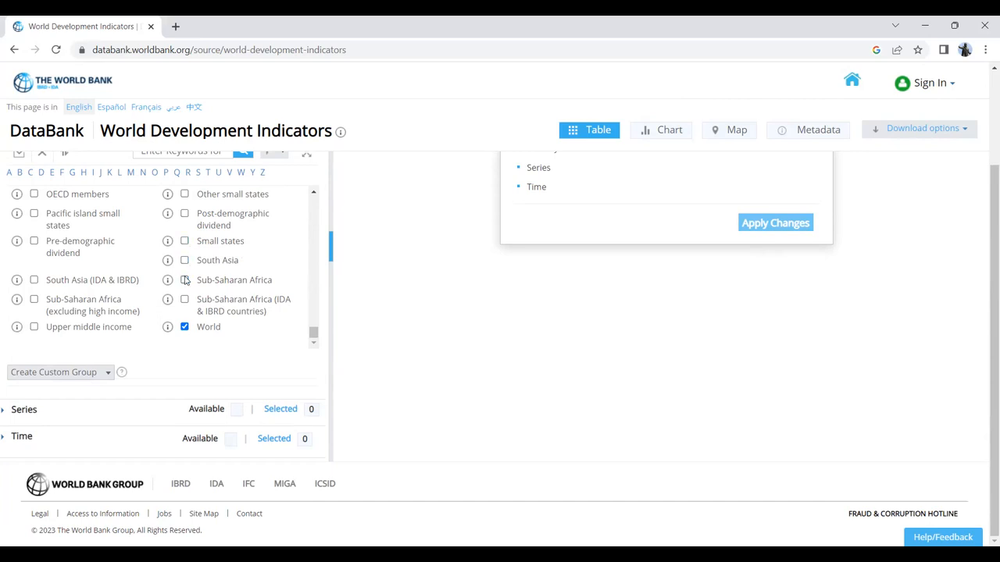
{"action": "mouse_move", "coordinate": [316, 329]}
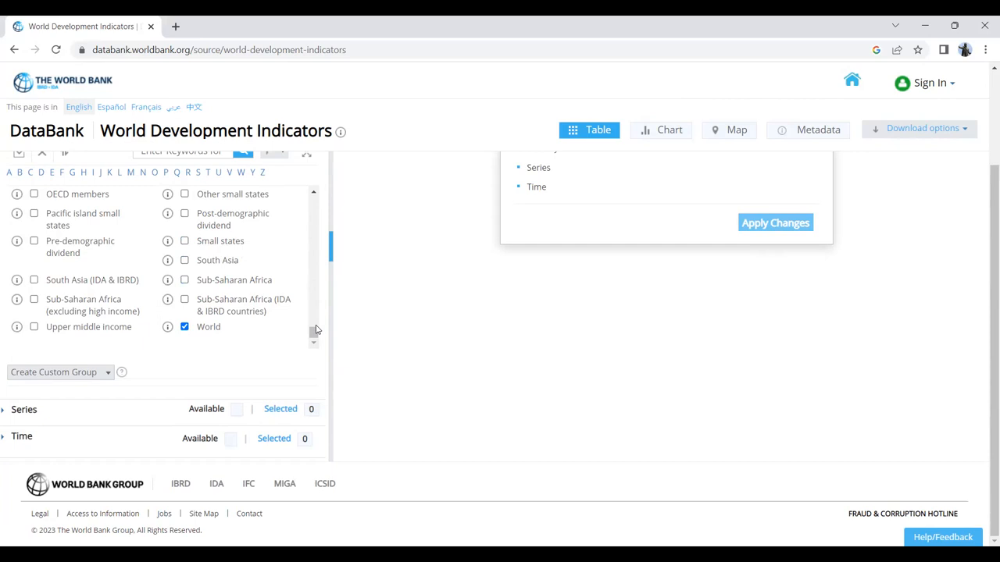
{"action": "mouse_move", "coordinate": [312, 332]}
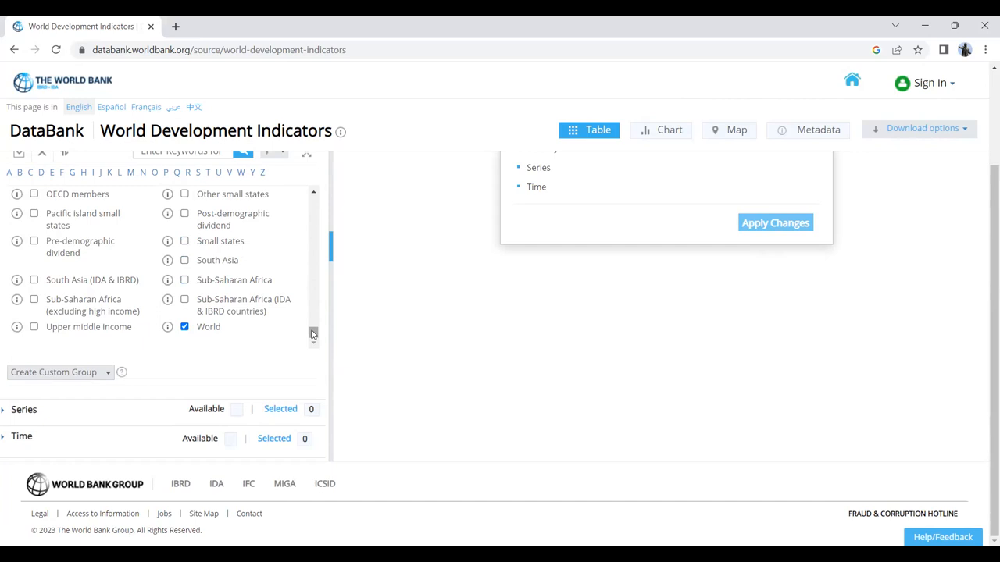
{"action": "mouse_move", "coordinate": [24, 409]}
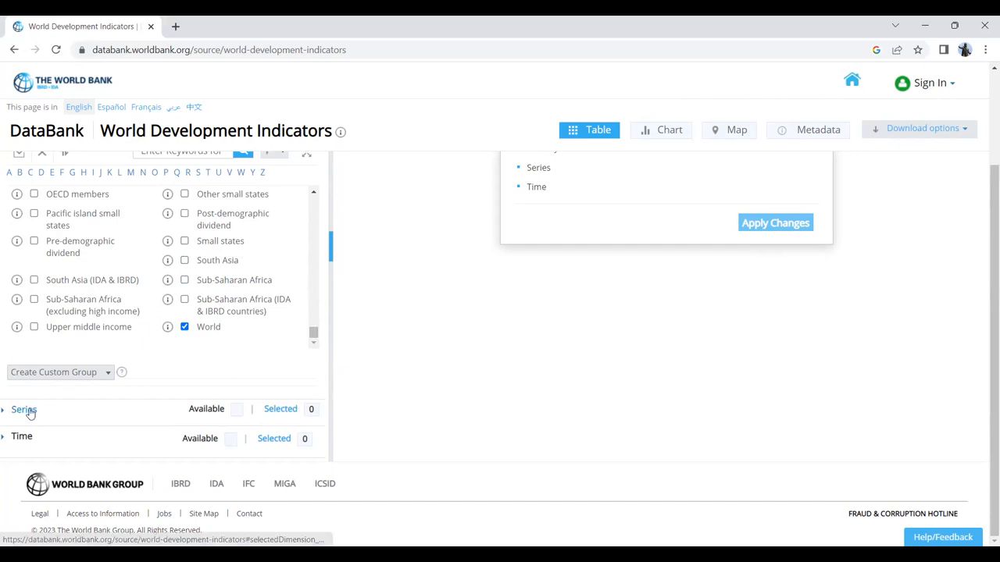
Step: Filter the Series list by the keyword 'GDP'
{"action": "left_click", "coordinate": [24, 410]}
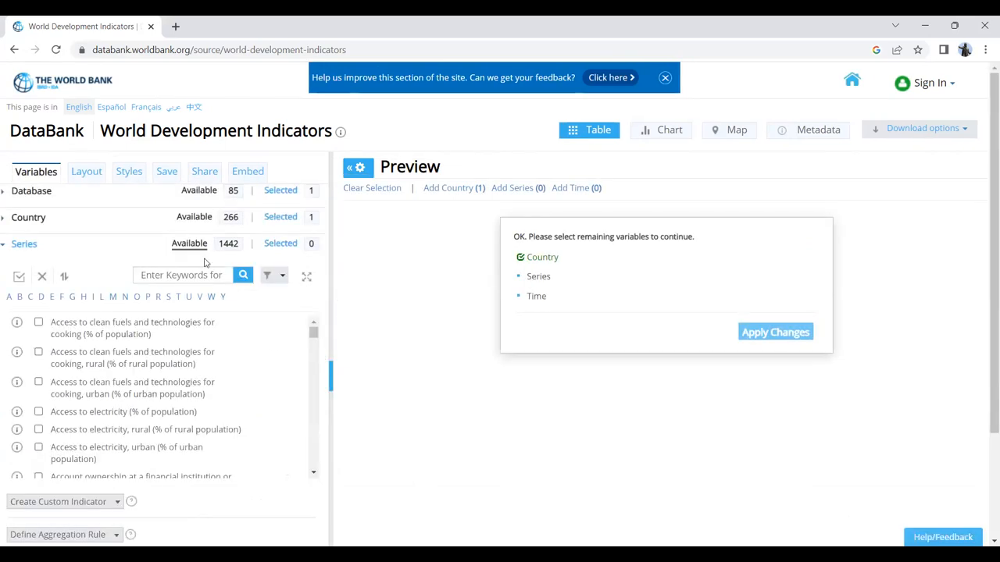
{"action": "left_click", "coordinate": [182, 275]}
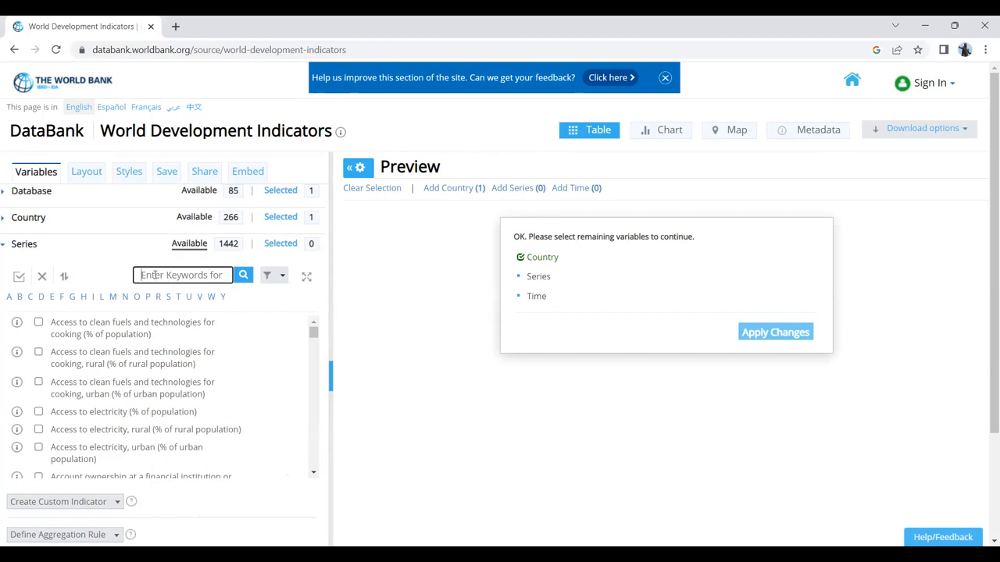
{"action": "type", "text": "GDP"}
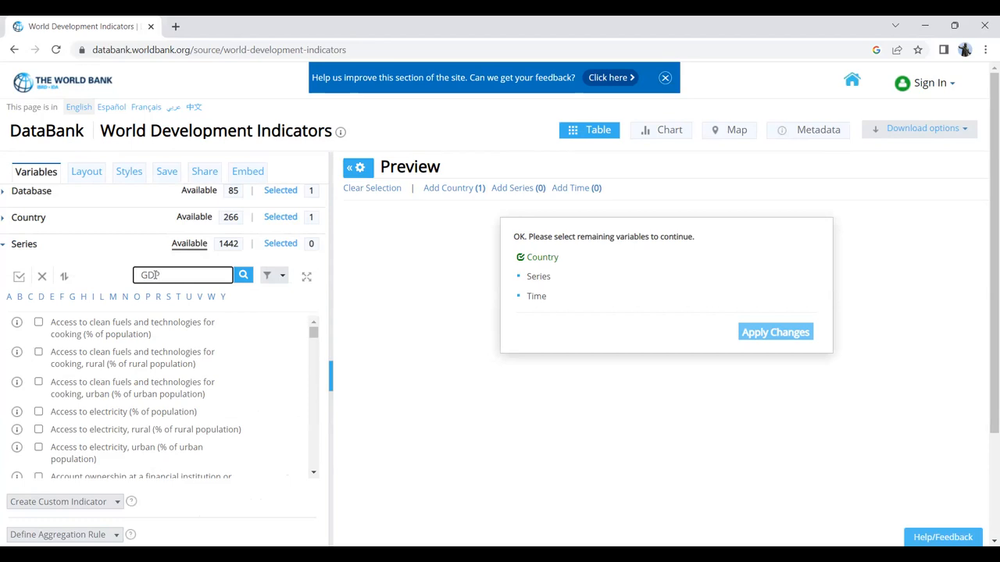
{"action": "left_click", "coordinate": [243, 275]}
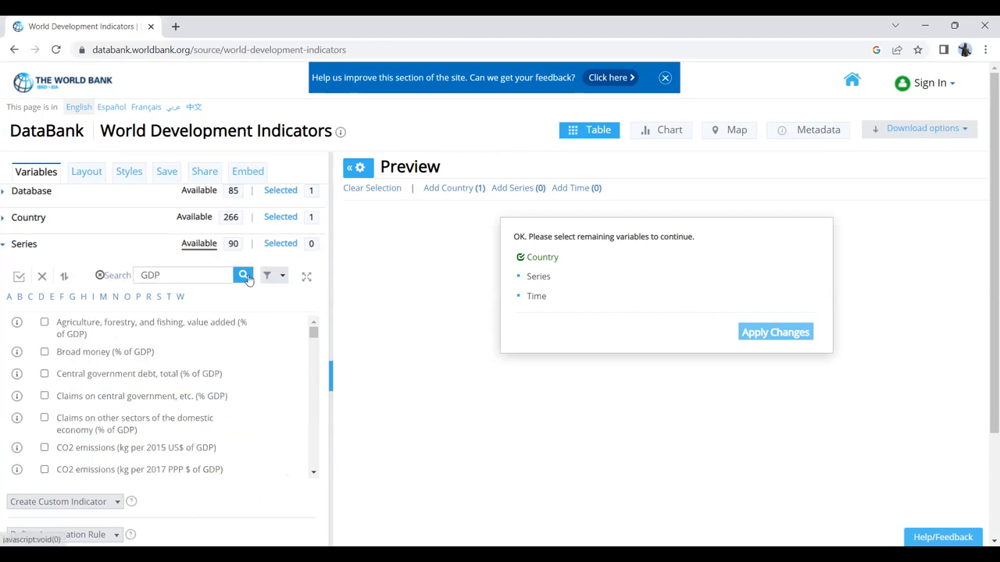
{"action": "mouse_move", "coordinate": [325, 461]}
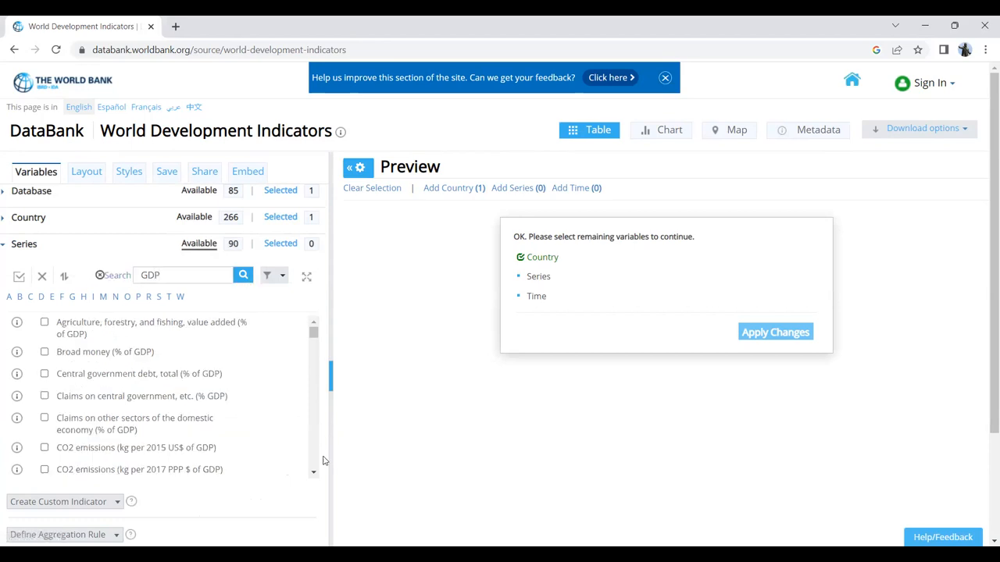
Step: Tick 'GDP per capita (current US$)' as the only chosen series
{"action": "scroll", "scroll_direction": "down", "scroll_amount": 3}
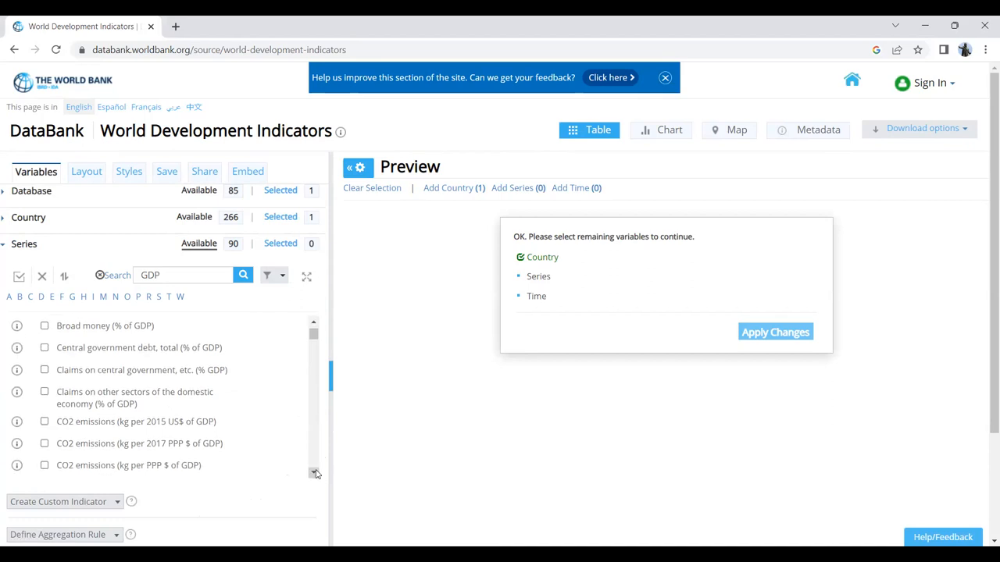
{"action": "scroll", "scroll_direction": "down", "scroll_amount": 3}
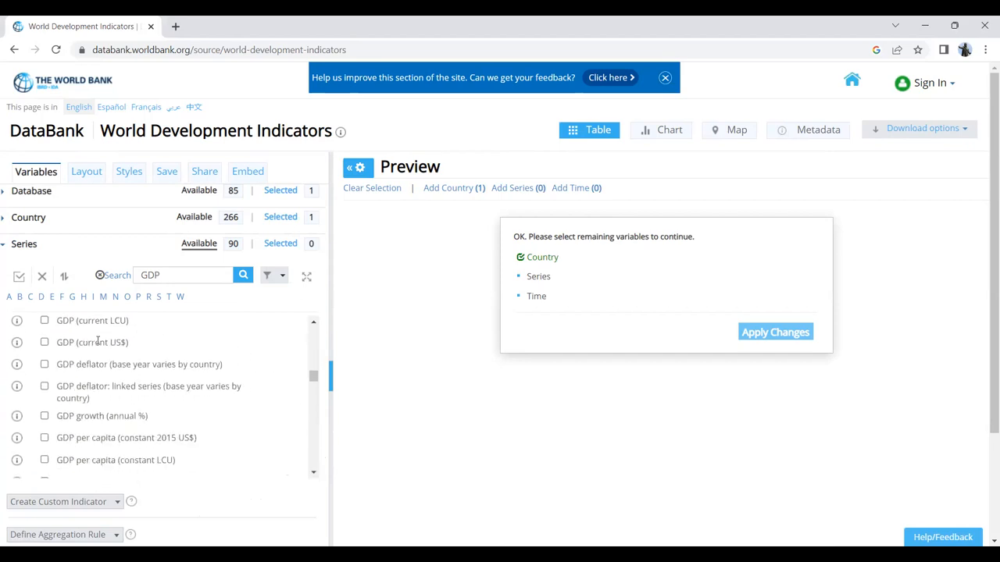
{"action": "mouse_move", "coordinate": [196, 401]}
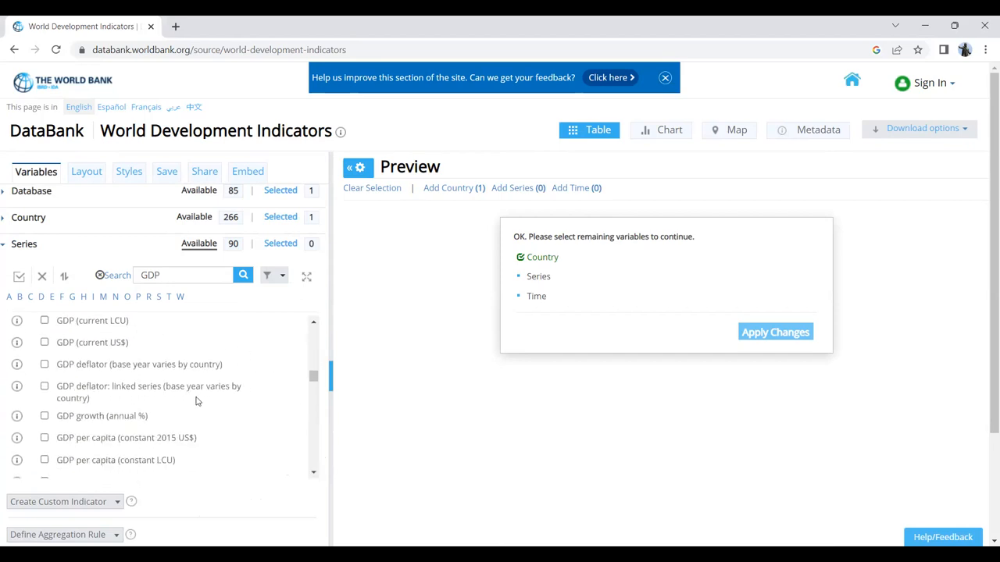
{"action": "scroll", "scroll_direction": "down", "scroll_amount": 3}
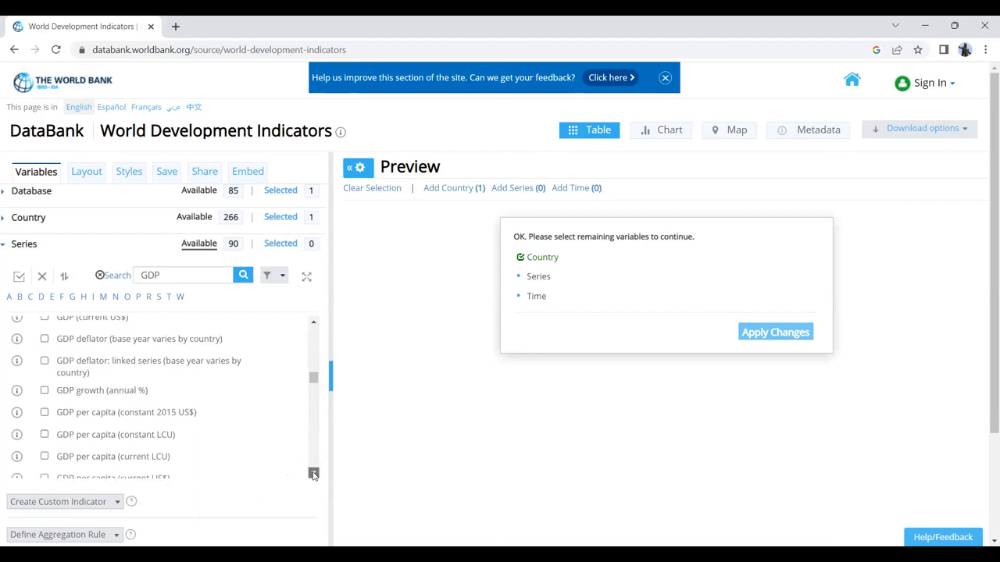
{"action": "scroll", "scroll_direction": "down", "scroll_amount": 3}
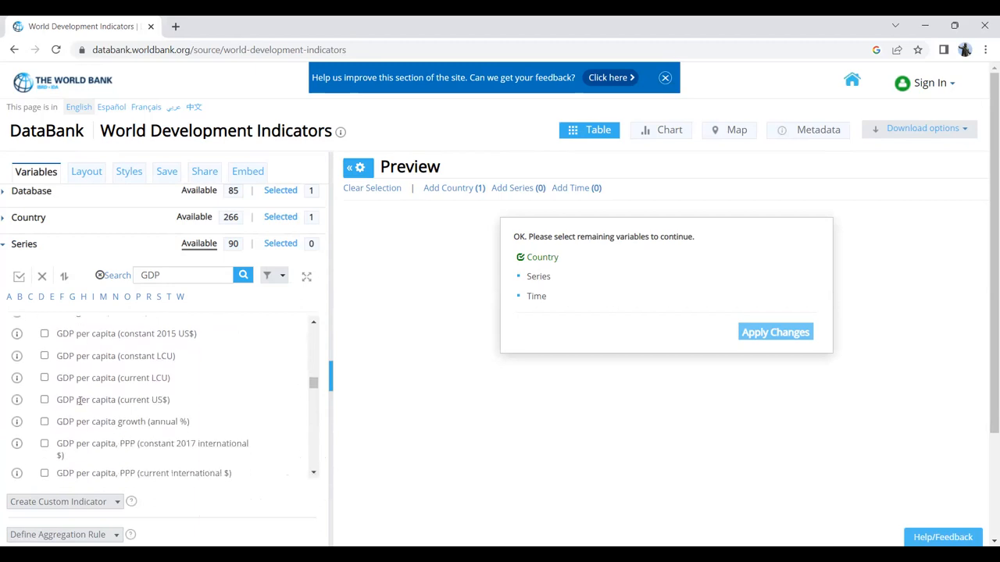
{"action": "left_click", "coordinate": [44, 399]}
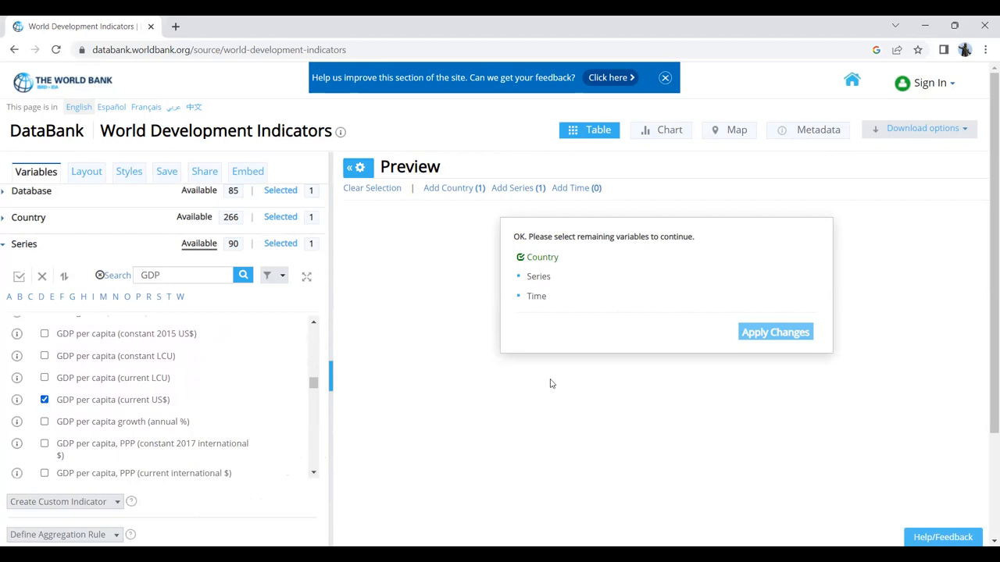
{"action": "scroll", "scroll_direction": "down", "scroll_amount": 3}
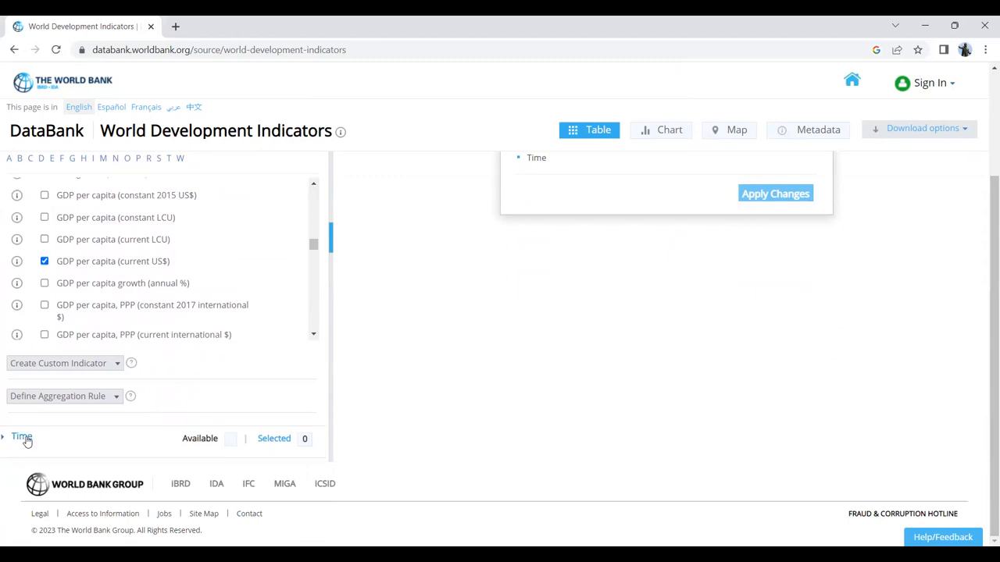
Step: Select all 62 years 1960–2021 in the Time panel and apply the changes to build the report
{"action": "left_click", "coordinate": [22, 437]}
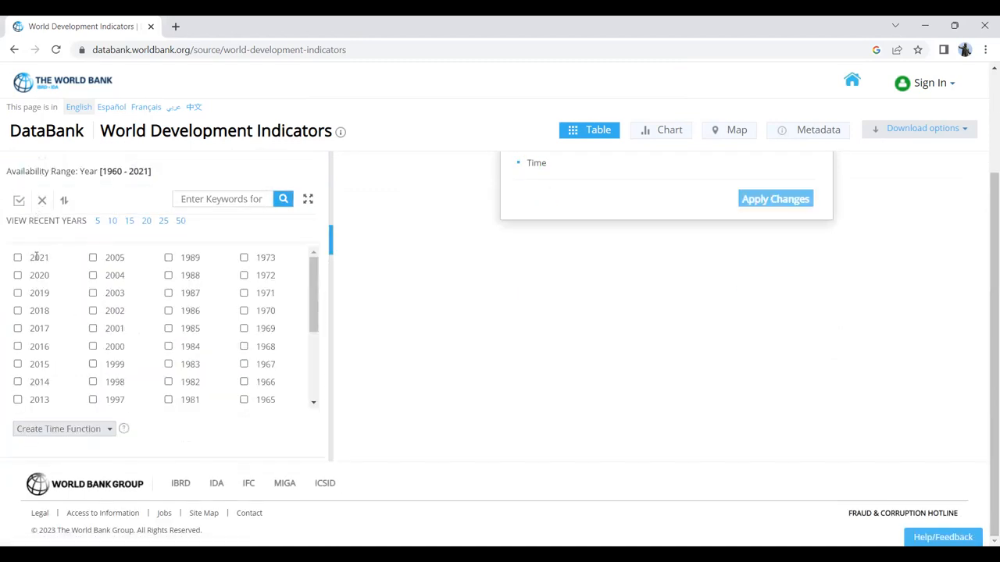
{"action": "left_click", "coordinate": [18, 257]}
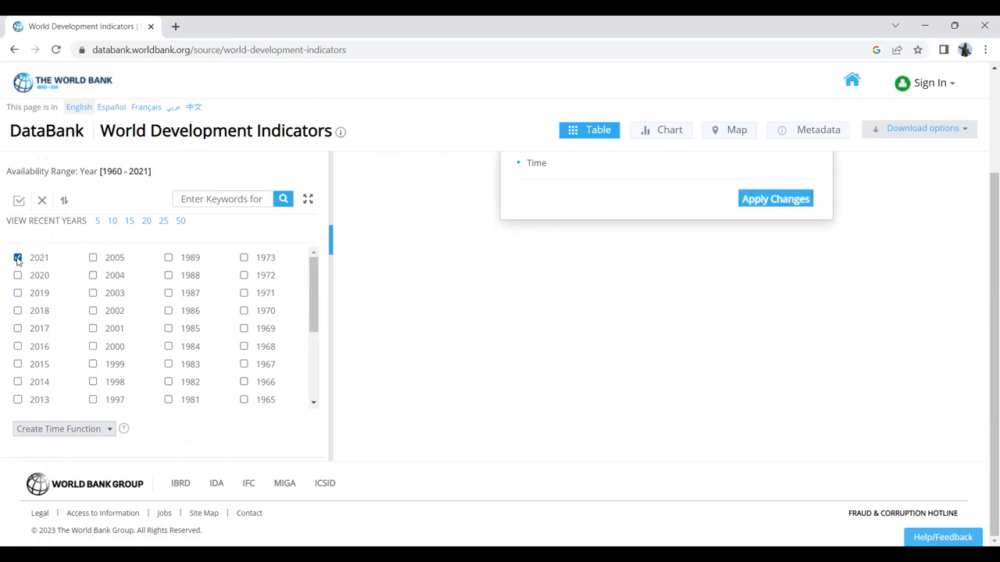
{"action": "left_click", "coordinate": [18, 258]}
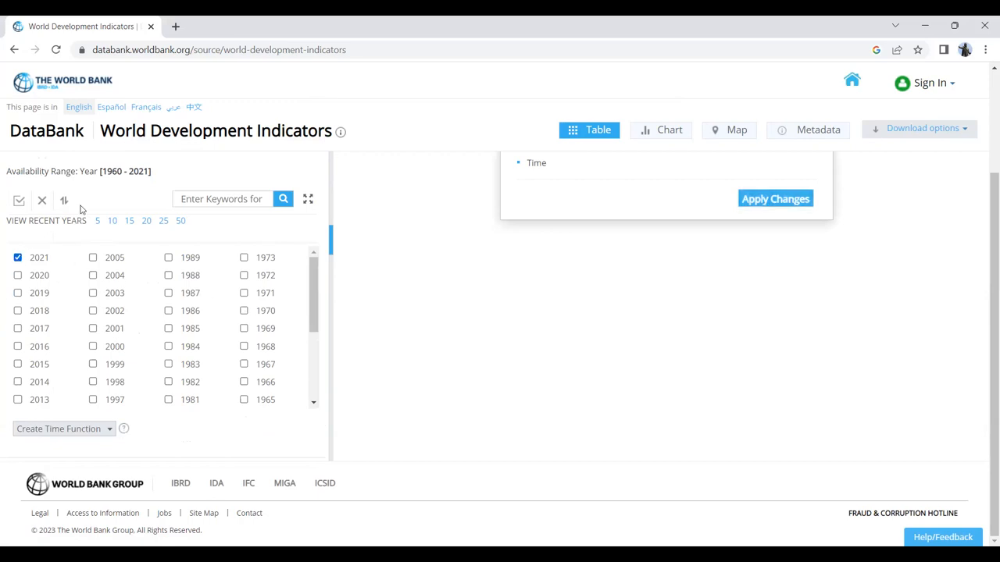
{"action": "left_click", "coordinate": [19, 201]}
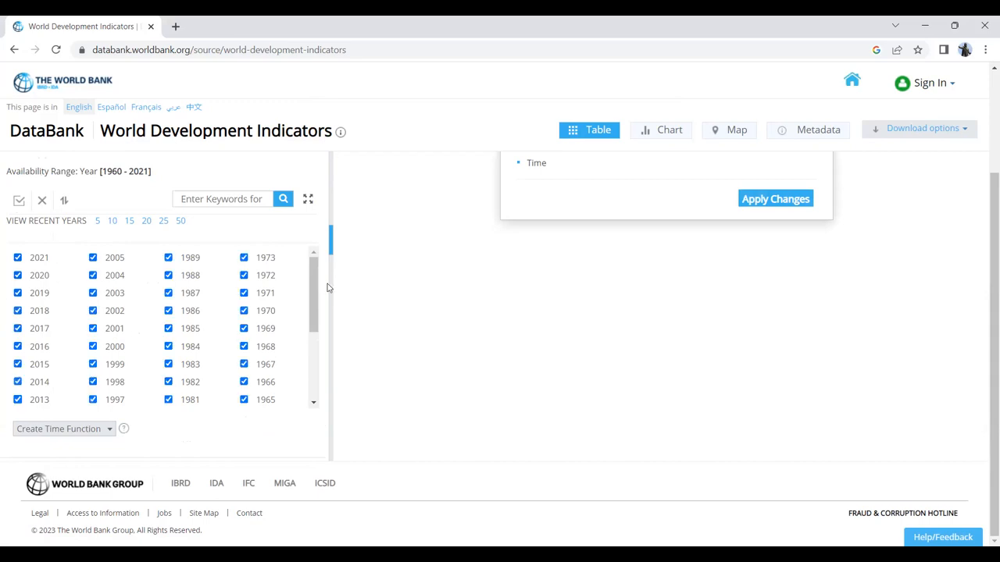
{"action": "scroll", "scroll_direction": "down", "scroll_amount": 3}
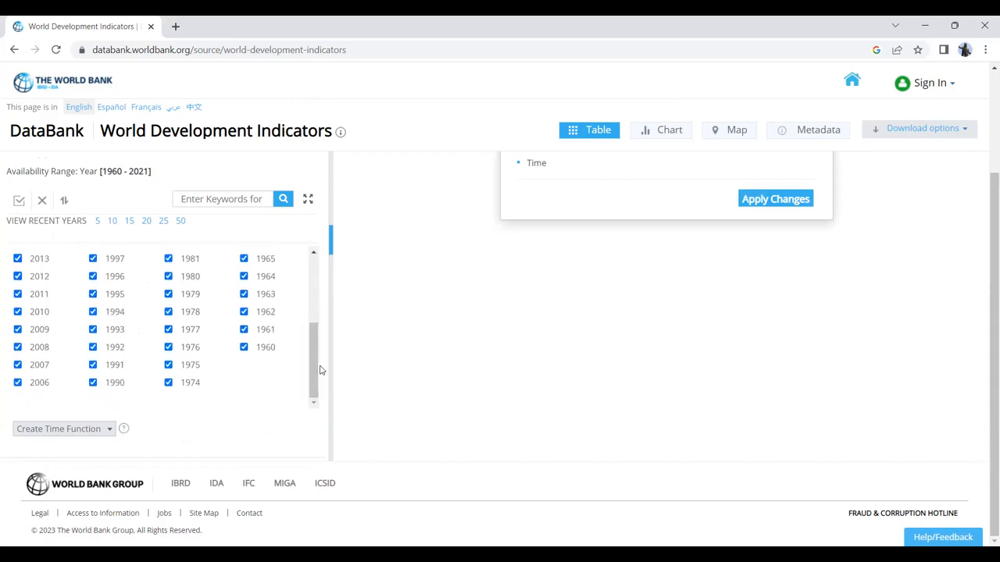
{"action": "scroll", "scroll_direction": "up", "scroll_amount": 3}
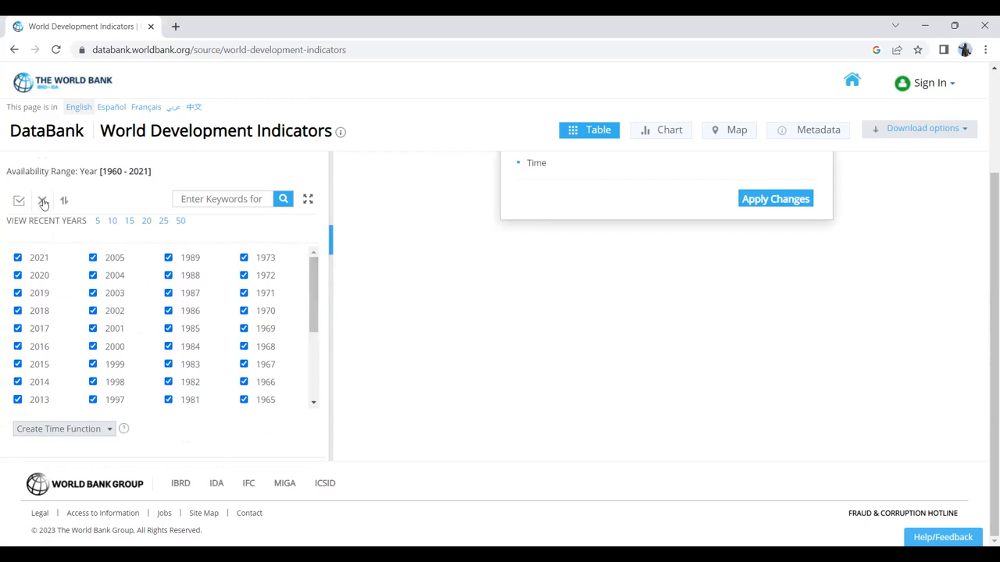
{"action": "left_click", "coordinate": [42, 201]}
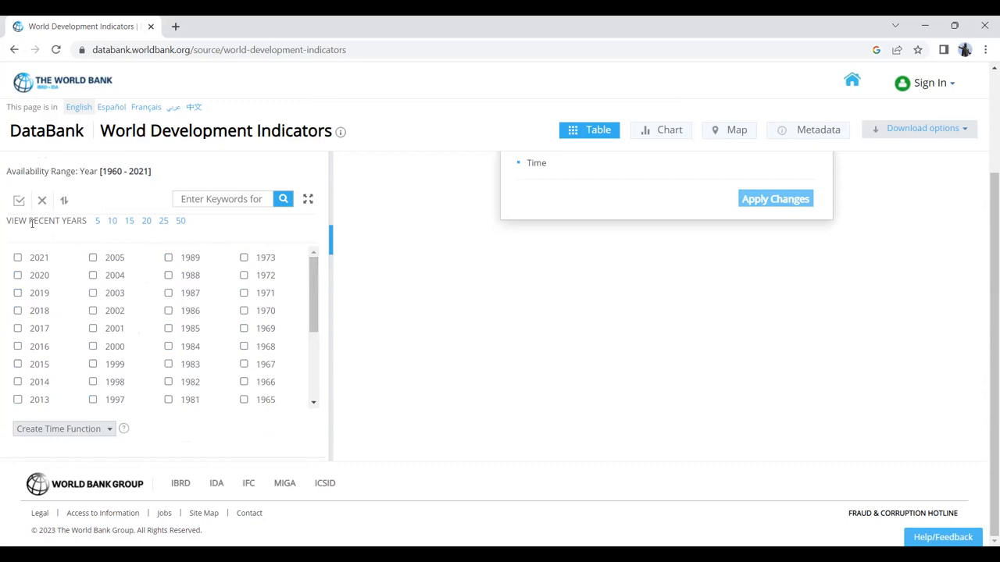
{"action": "left_click", "coordinate": [19, 200]}
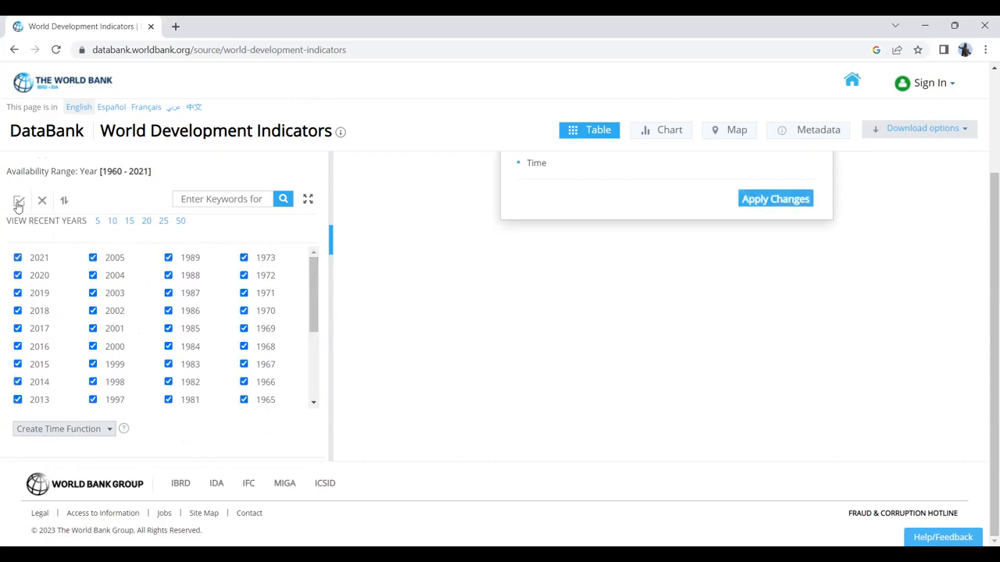
{"action": "mouse_move", "coordinate": [985, 298]}
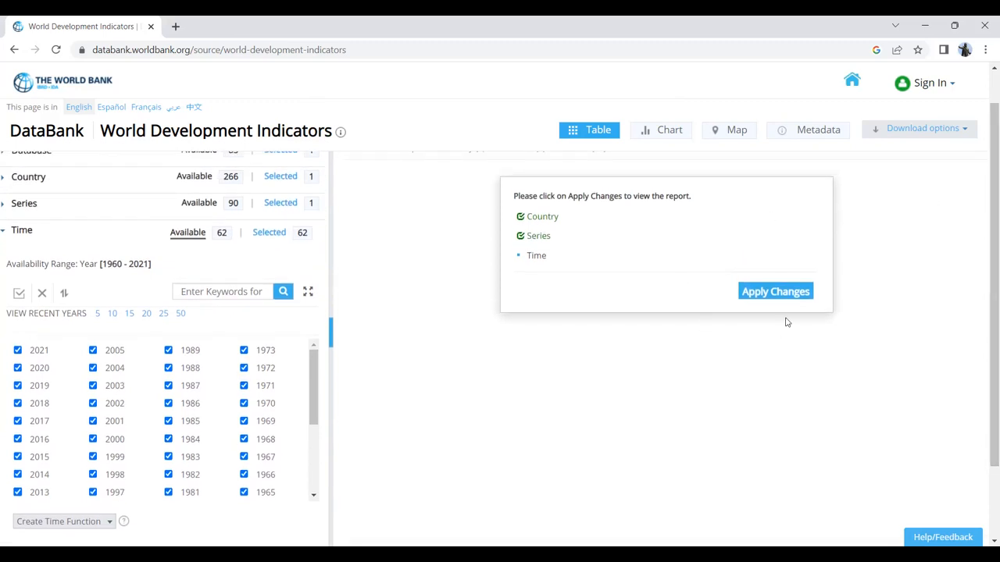
{"action": "mouse_move", "coordinate": [750, 268]}
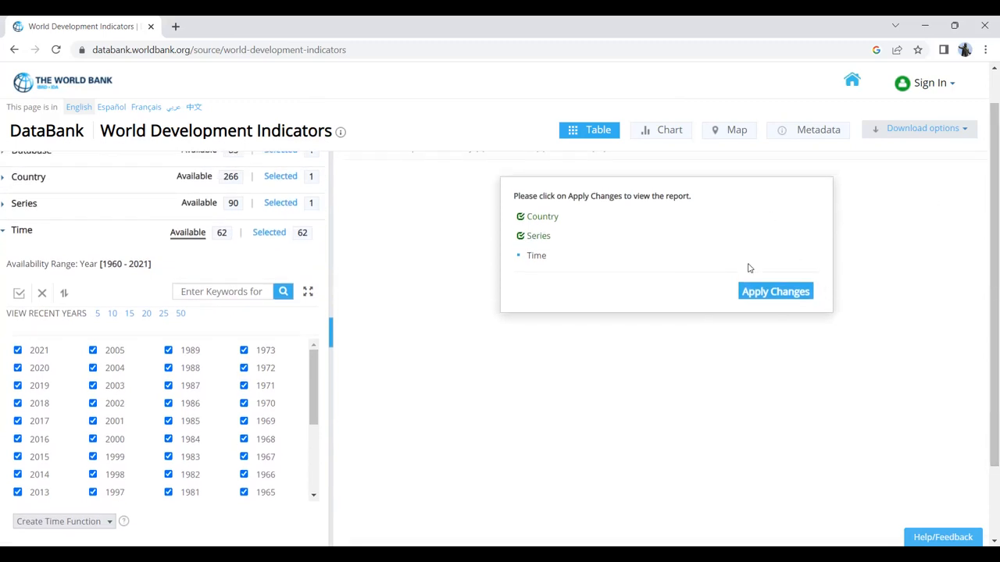
{"action": "left_click", "coordinate": [775, 291]}
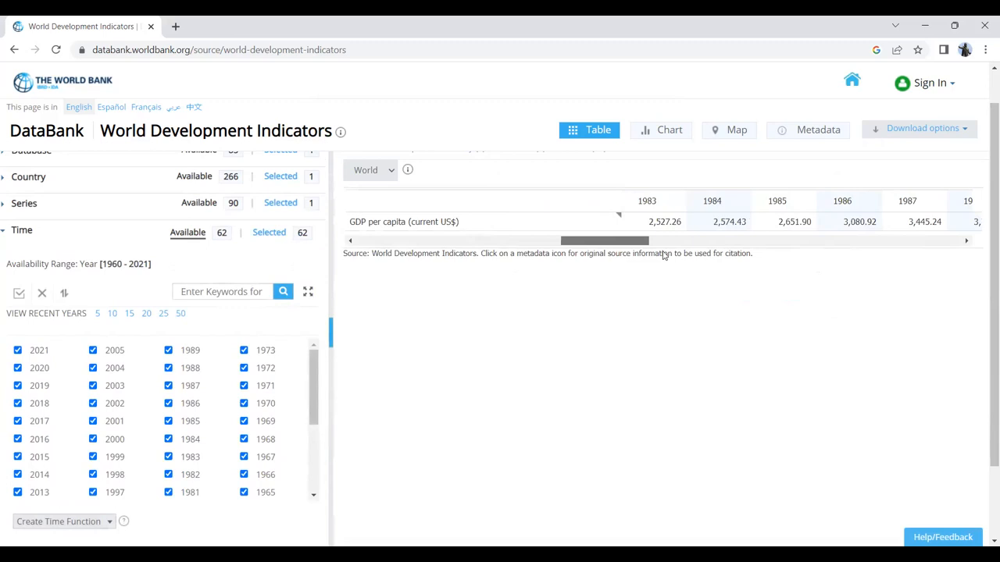
Step: Scroll the preview table right to its 2017–2021 columns, ending at 12,236.62
{"action": "scroll", "scroll_direction": "right", "scroll_amount": 3}
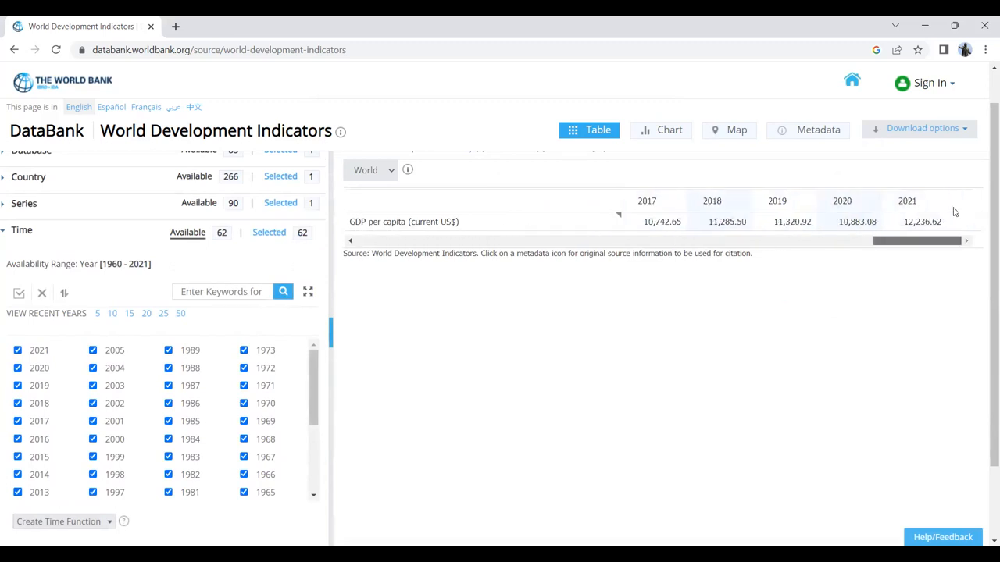
{"action": "mouse_move", "coordinate": [950, 139]}
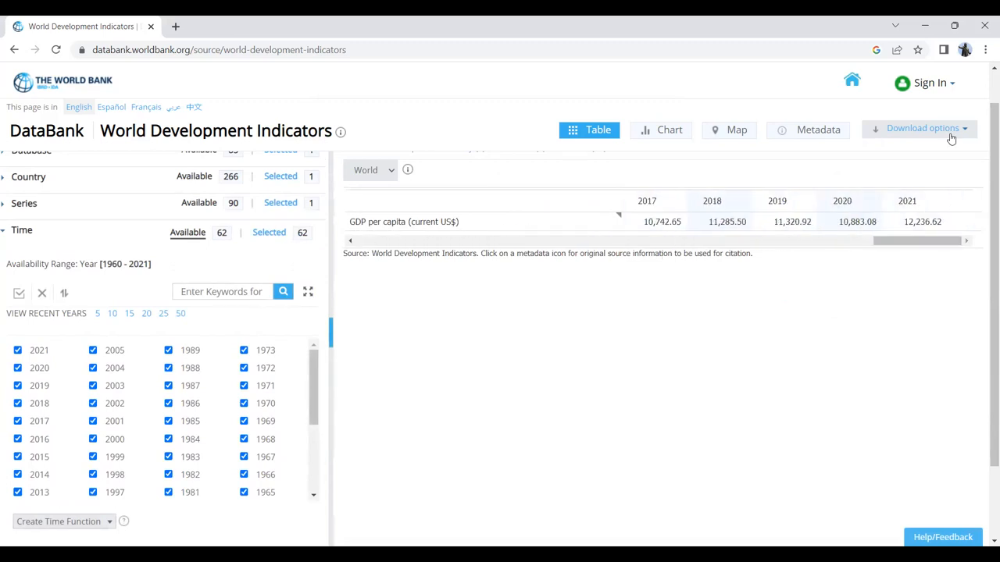
{"action": "mouse_move", "coordinate": [951, 137]}
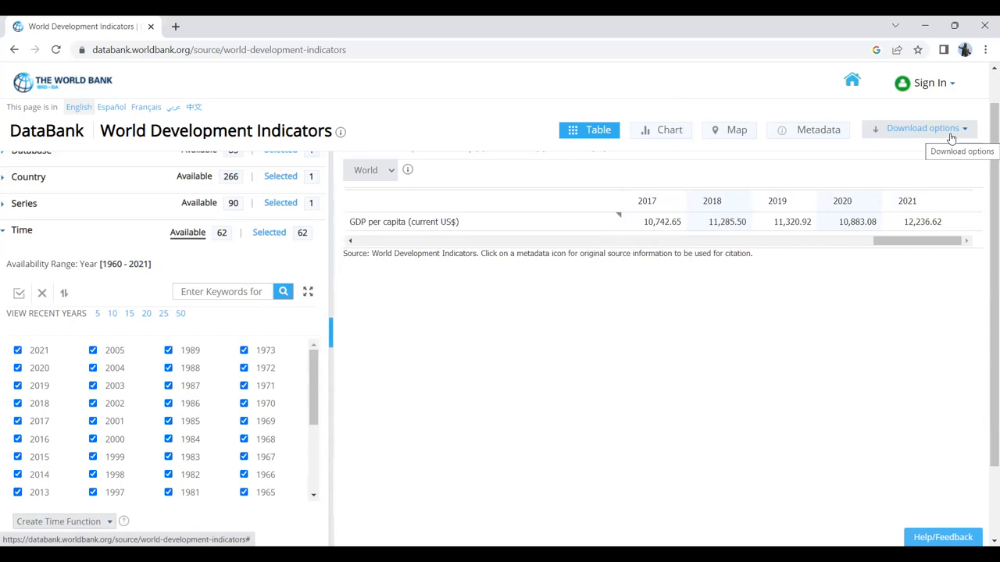
Step: Download the report as an Excel (.xlsx) file from the Download options
{"action": "left_click", "coordinate": [922, 128]}
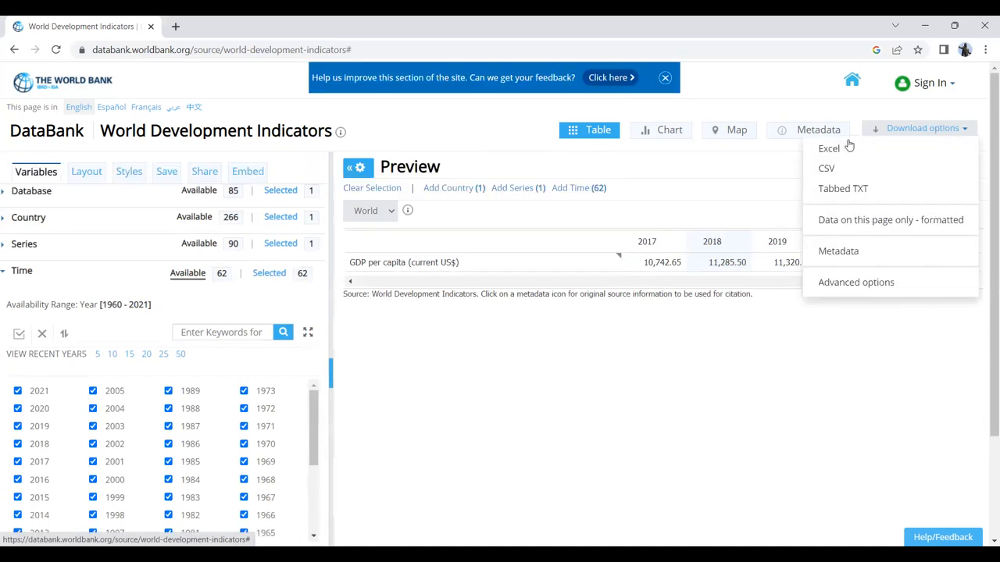
{"action": "mouse_move", "coordinate": [828, 149]}
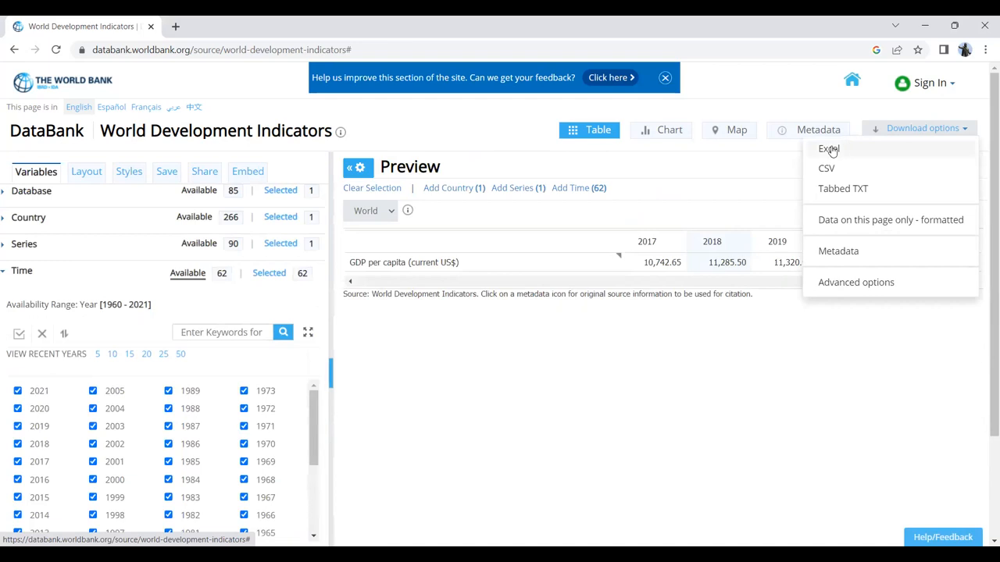
{"action": "left_click", "coordinate": [828, 149]}
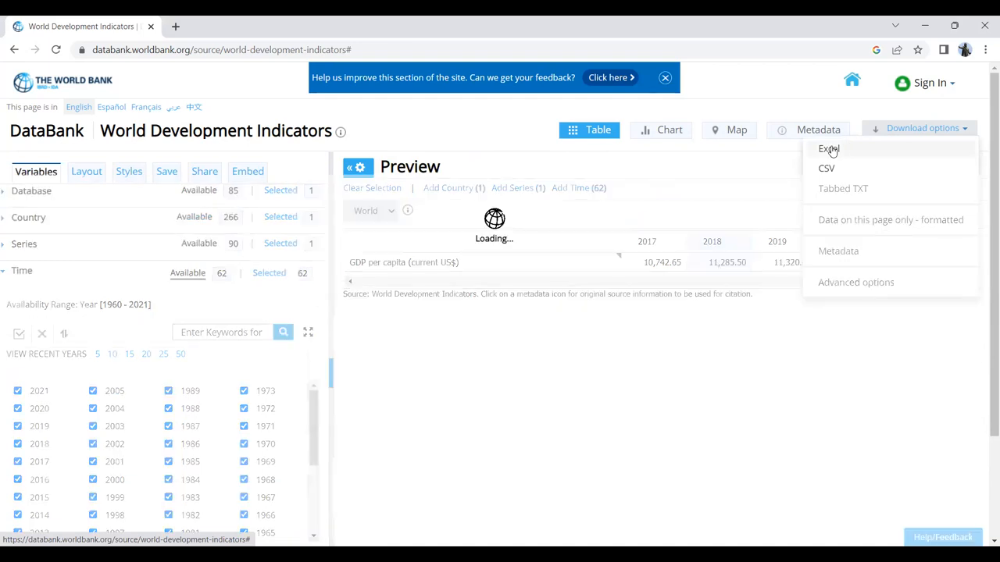
{"action": "left_click", "coordinate": [828, 148]}
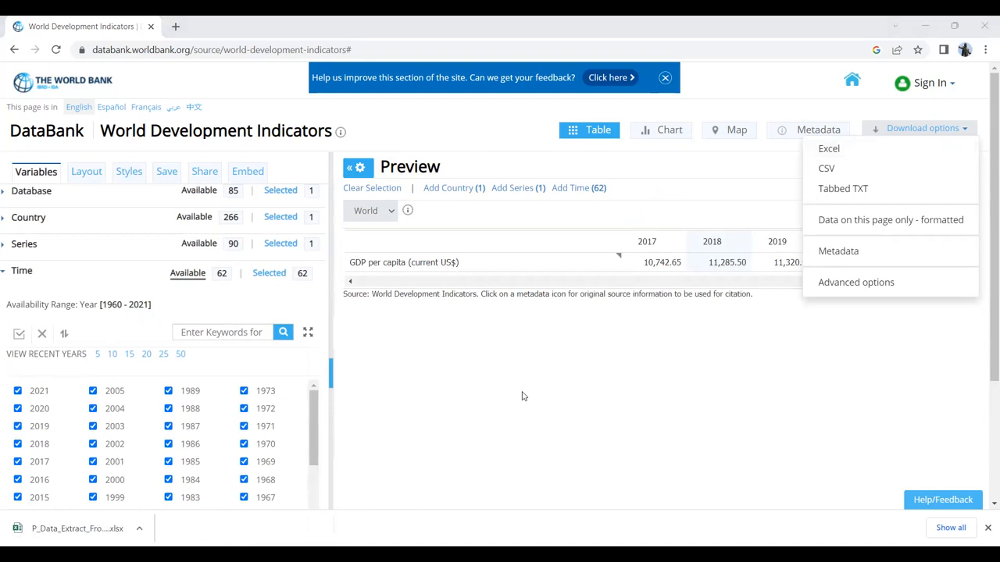
{"action": "scroll", "scroll_direction": "down", "scroll_amount": 3}
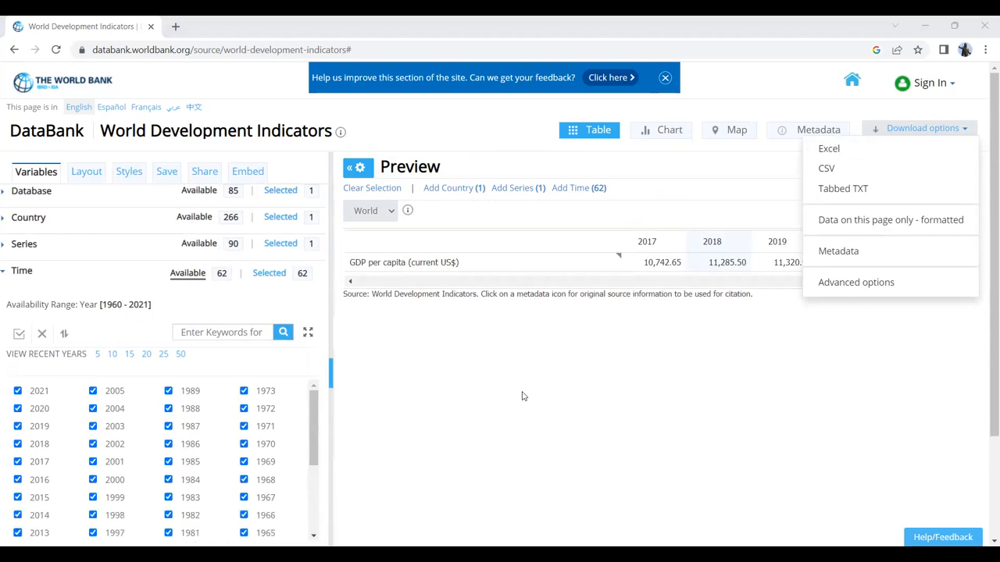
Step: Open the downloaded workbook, enable editing and select the yearly values E2:BN2
{"action": "left_click", "coordinate": [828, 148]}
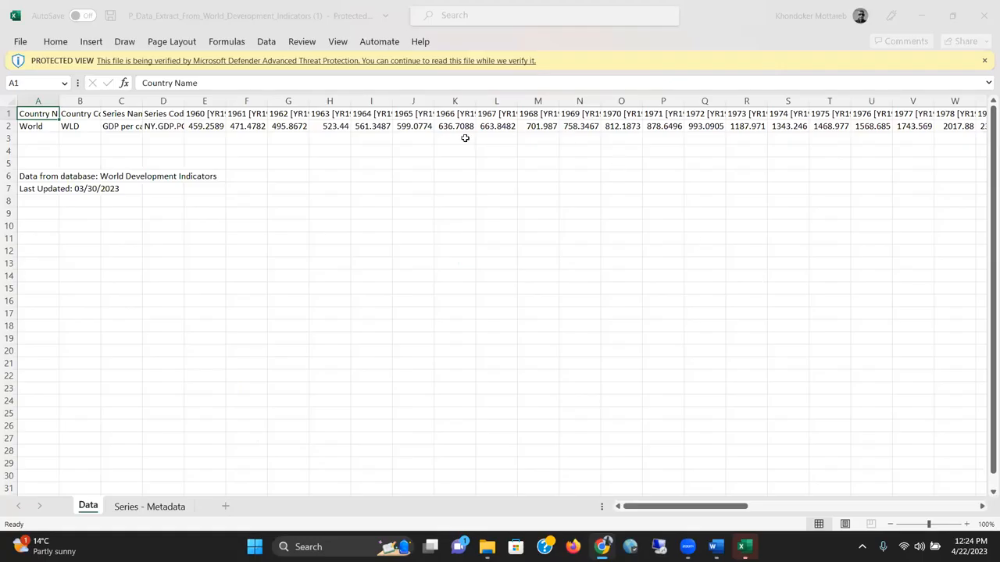
{"action": "mouse_move", "coordinate": [158, 108]}
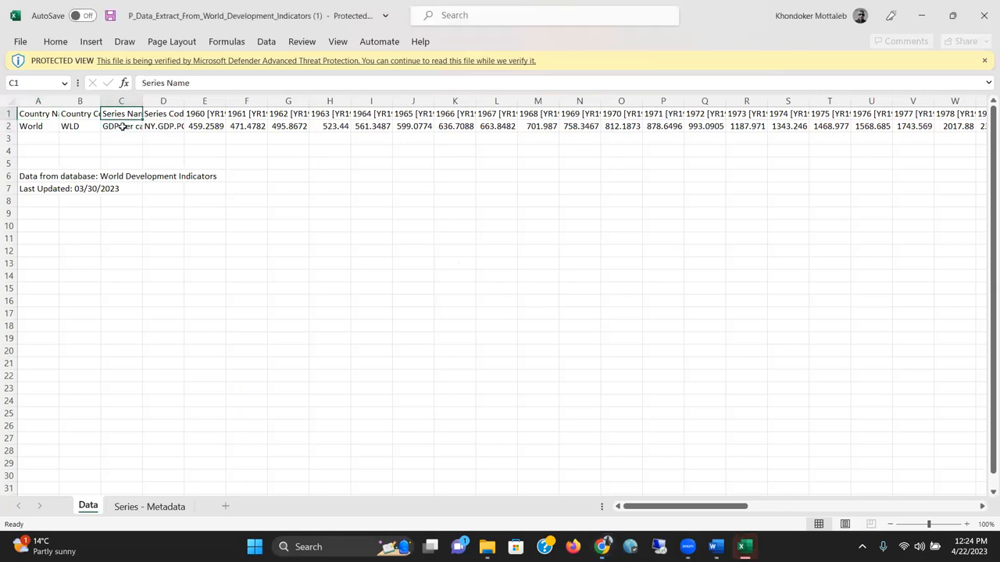
{"action": "left_click", "coordinate": [204, 113]}
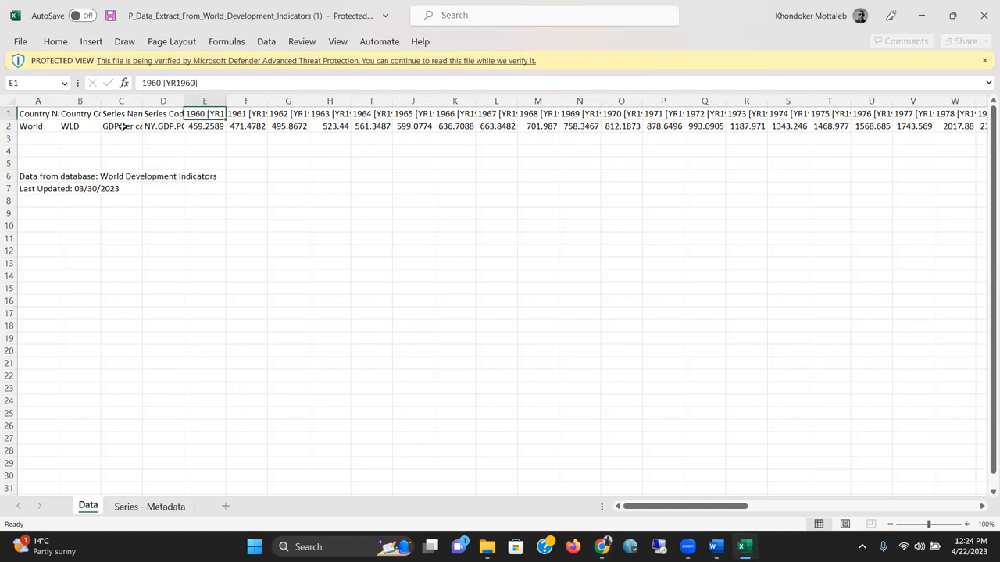
{"action": "left_click", "coordinate": [787, 114]}
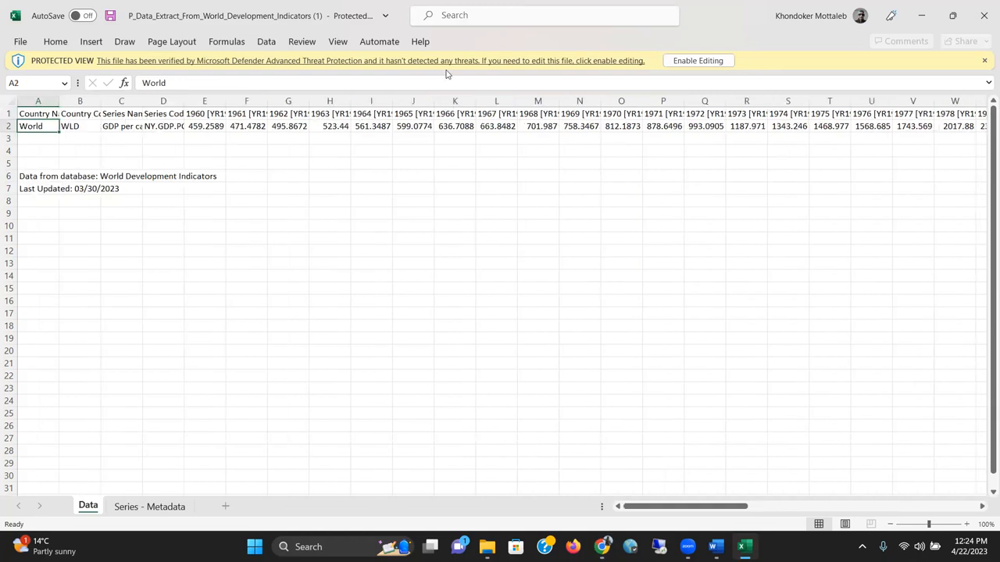
{"action": "mouse_move", "coordinate": [697, 60]}
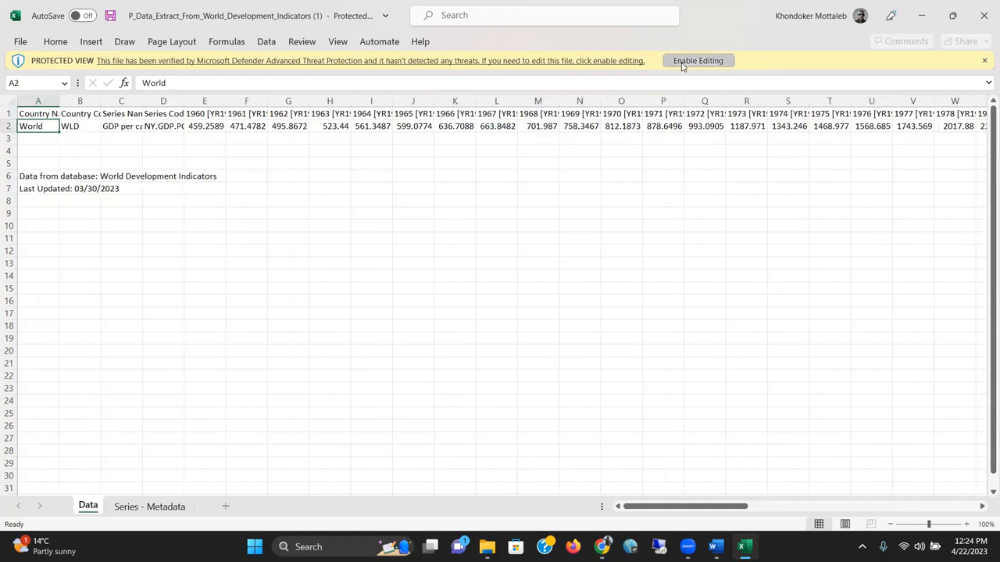
{"action": "left_click", "coordinate": [697, 60]}
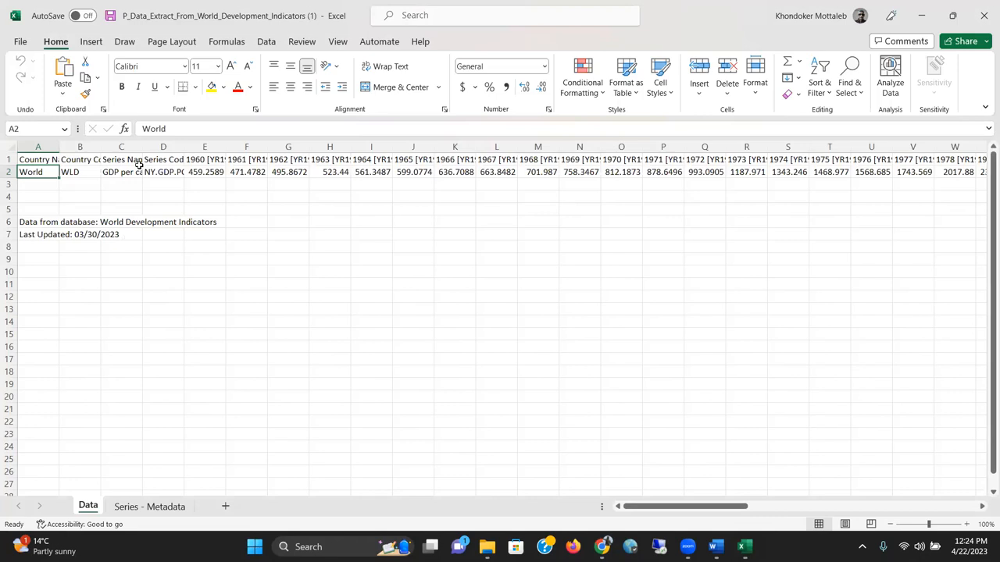
{"action": "left_click", "coordinate": [203, 172]}
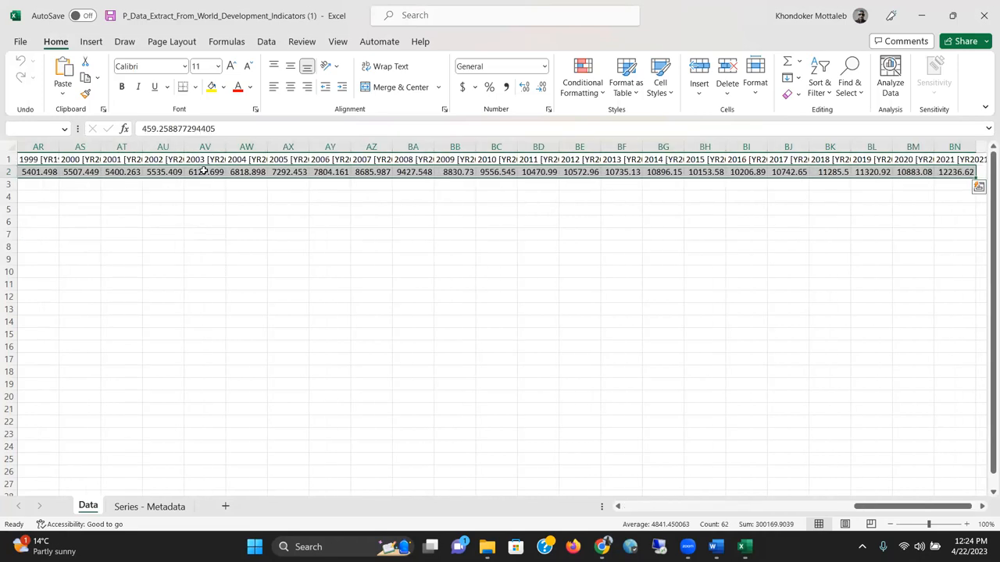
Step: Insert a basic 2-D line chart of the selected World GDP per capita values
{"action": "left_click", "coordinate": [90, 42]}
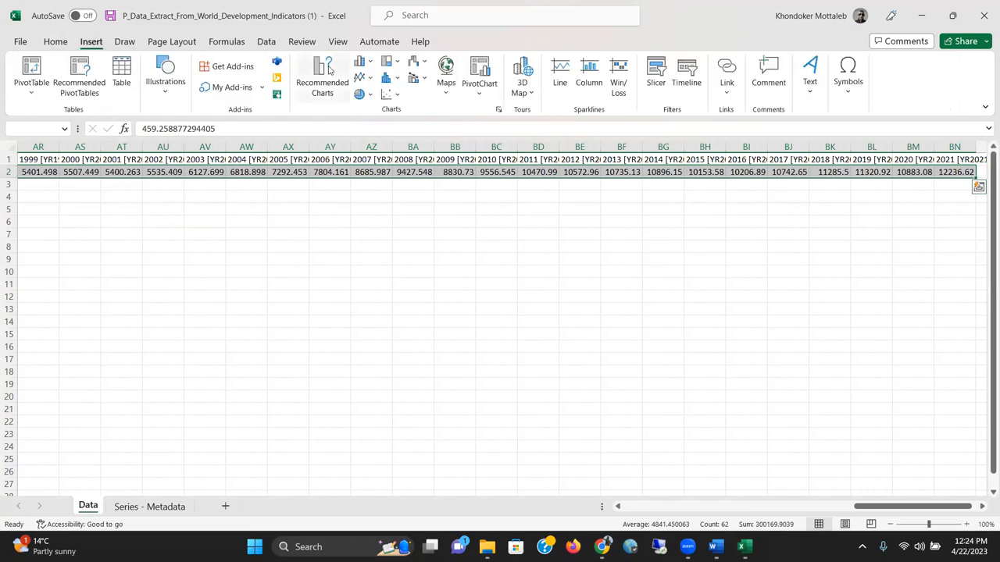
{"action": "left_click", "coordinate": [360, 78]}
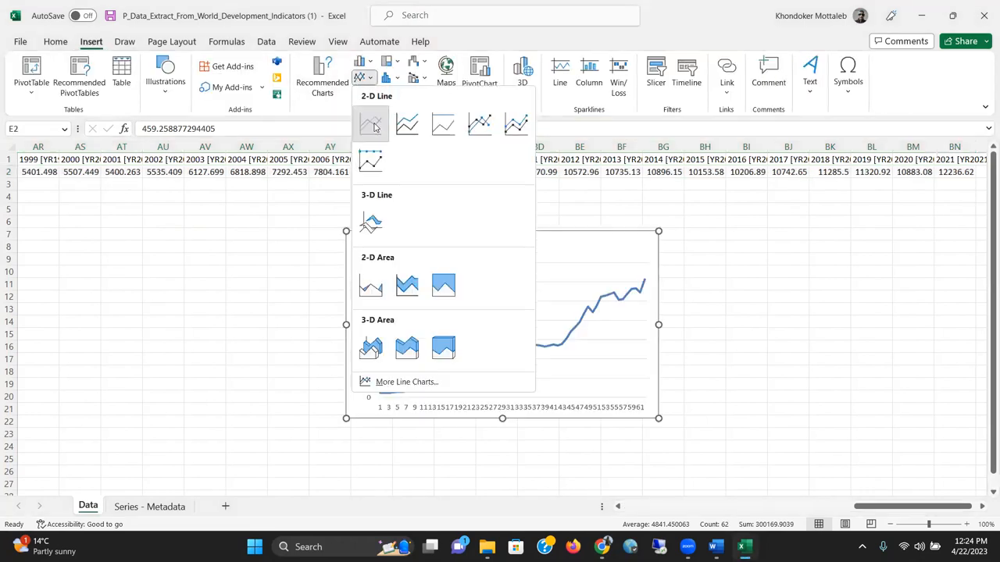
{"action": "left_click", "coordinate": [371, 124]}
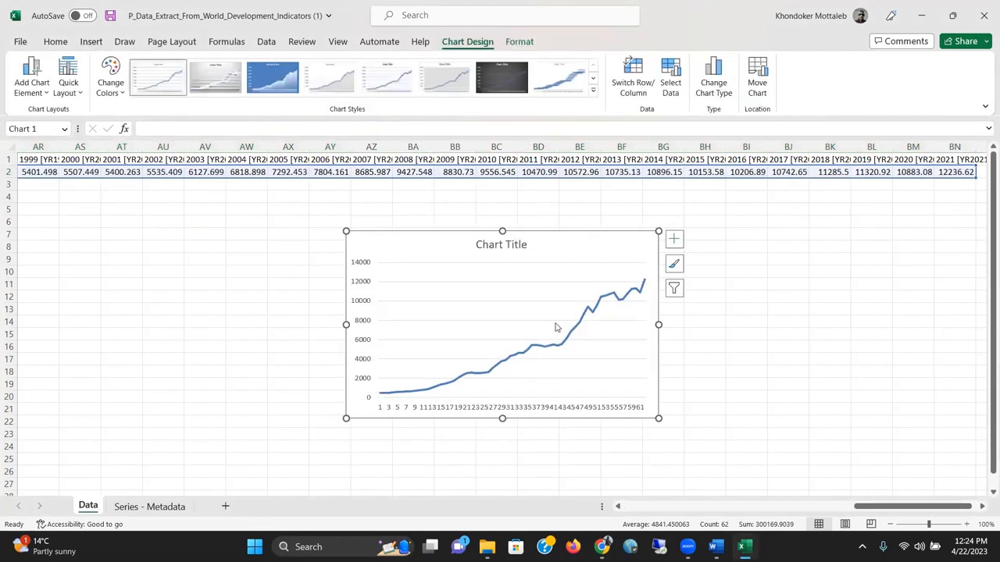
{"action": "mouse_move", "coordinate": [600, 235]}
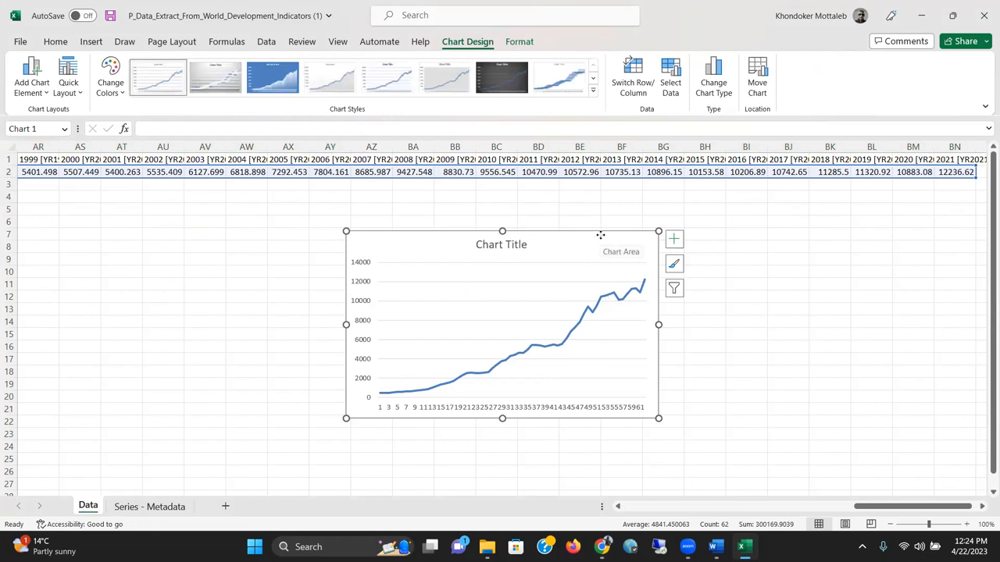
{"action": "mouse_move", "coordinate": [600, 236]}
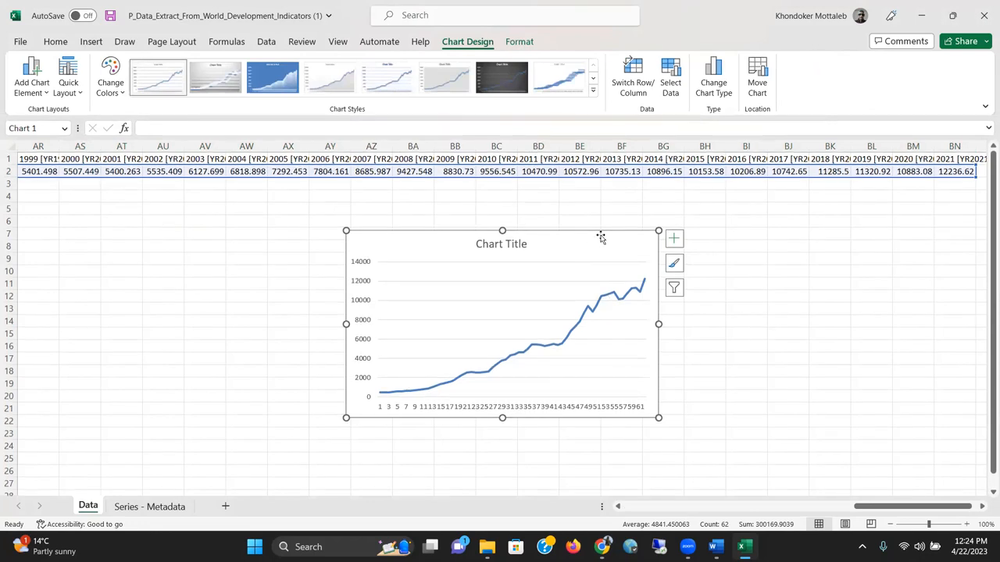
{"action": "mouse_move", "coordinate": [573, 242]}
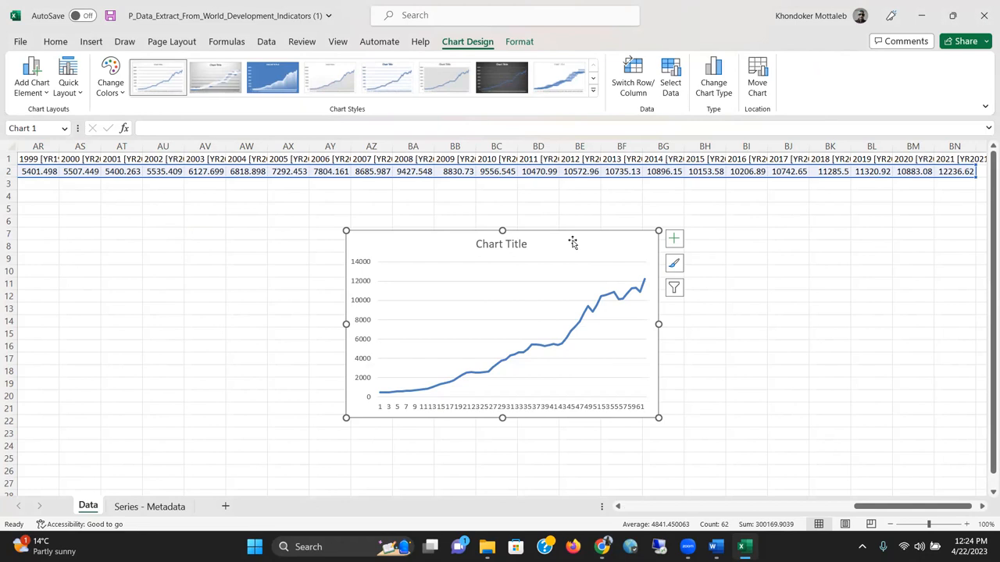
{"action": "mouse_move", "coordinate": [599, 59]}
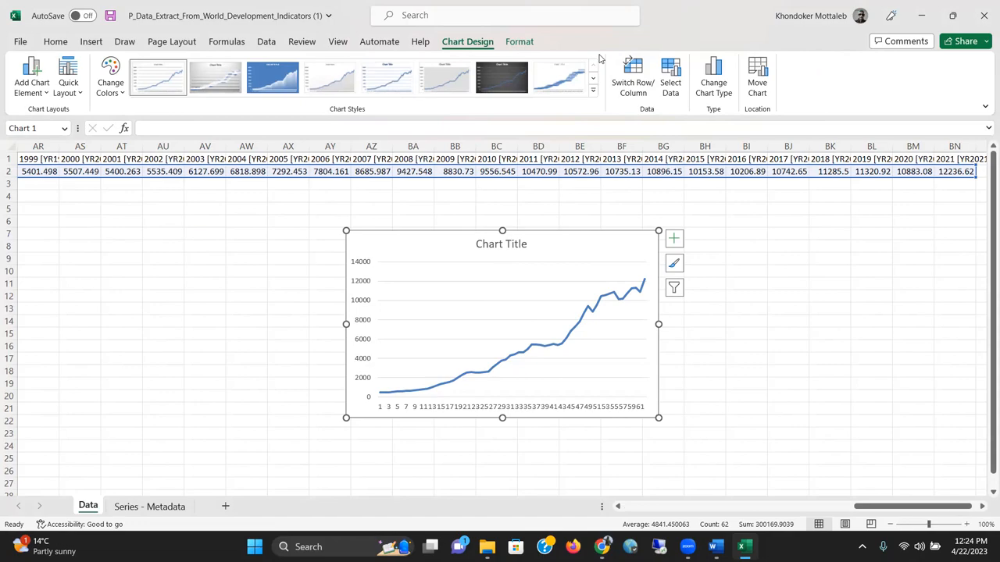